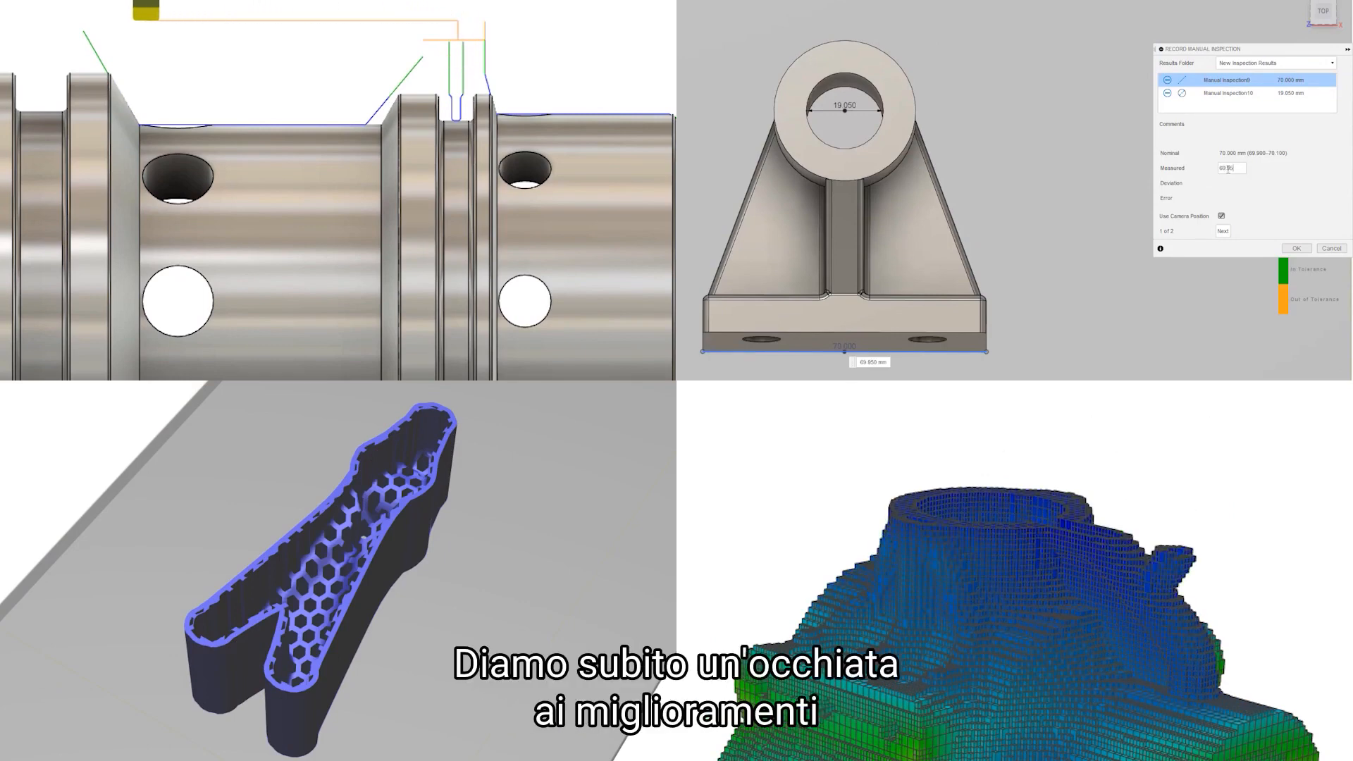
Step: Pick the first edge chain on the star-shaped part as contour geometry
click(1229, 93)
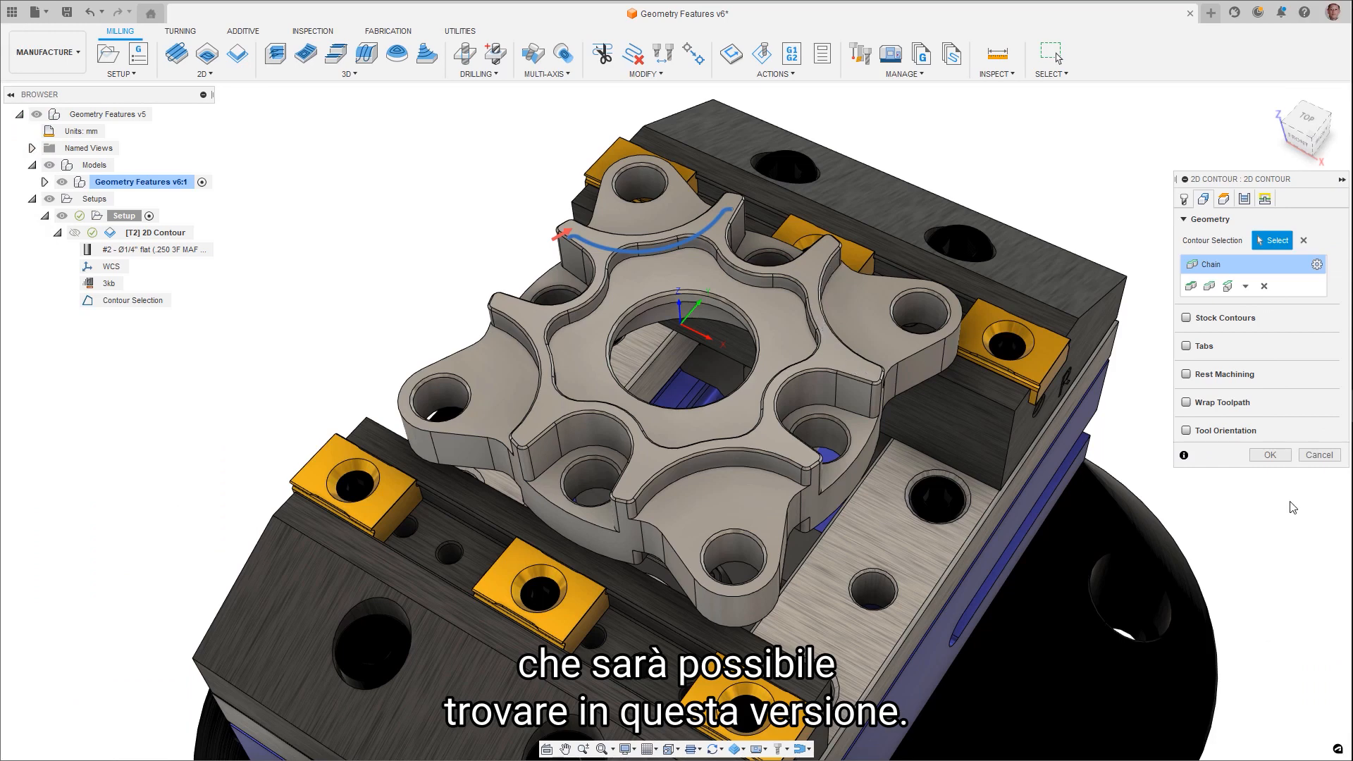
Step: Add a second chain, an inner face contour, and a Silhouette stock contour, then confirm
click(759, 479)
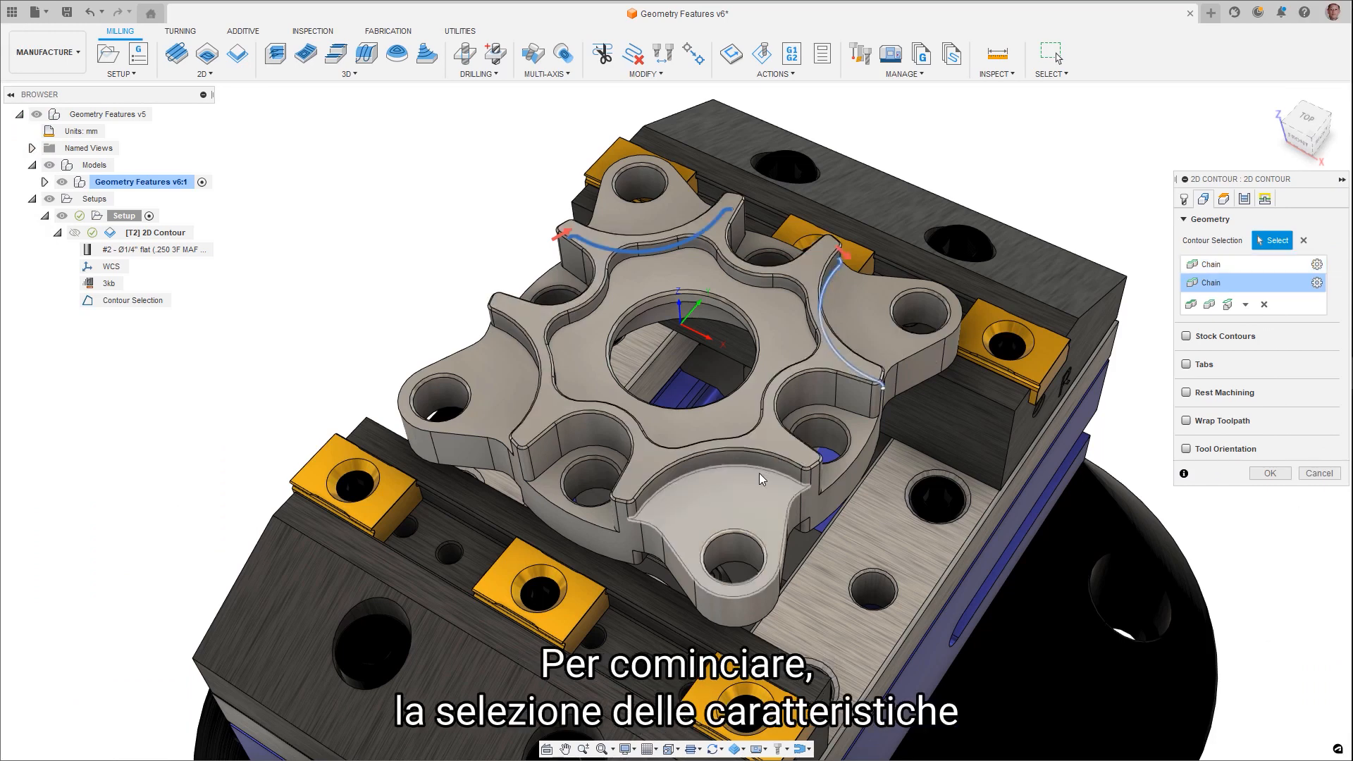
click(760, 480)
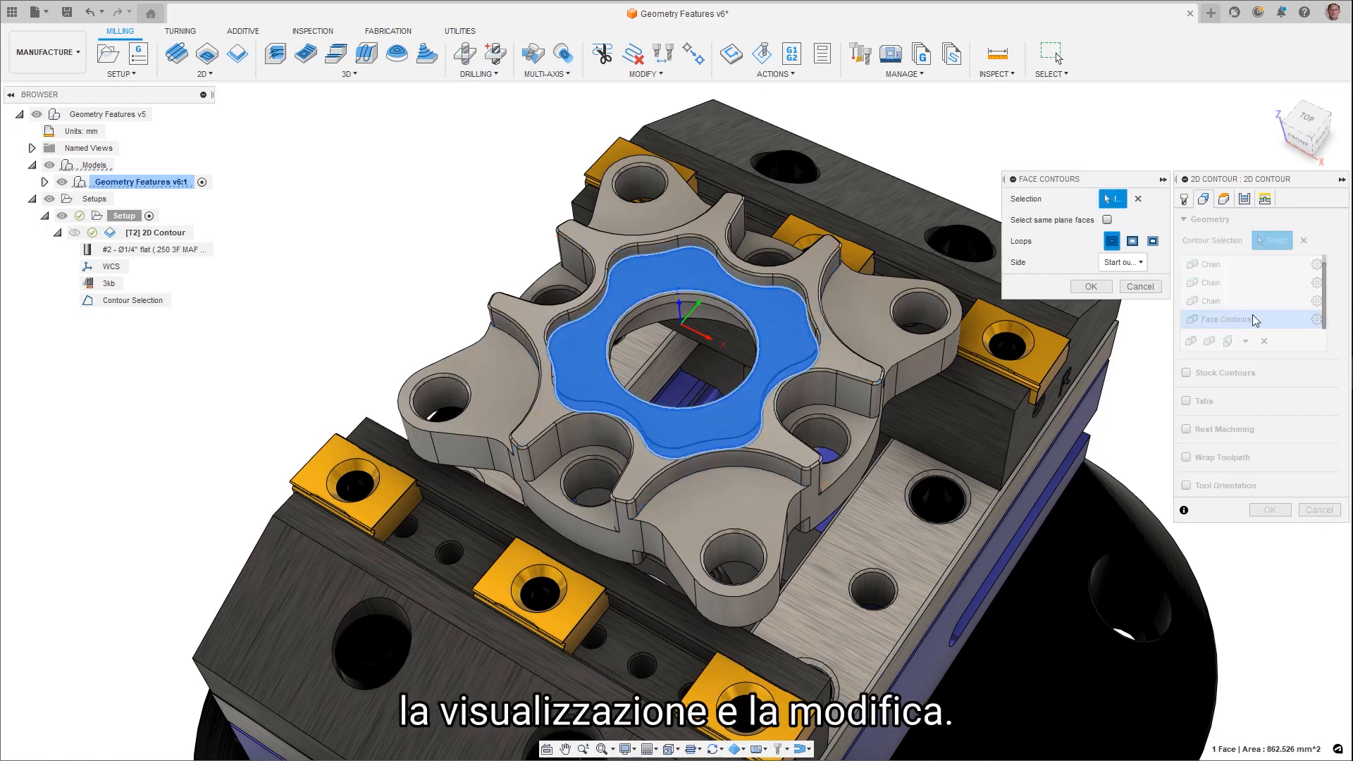
click(1090, 285)
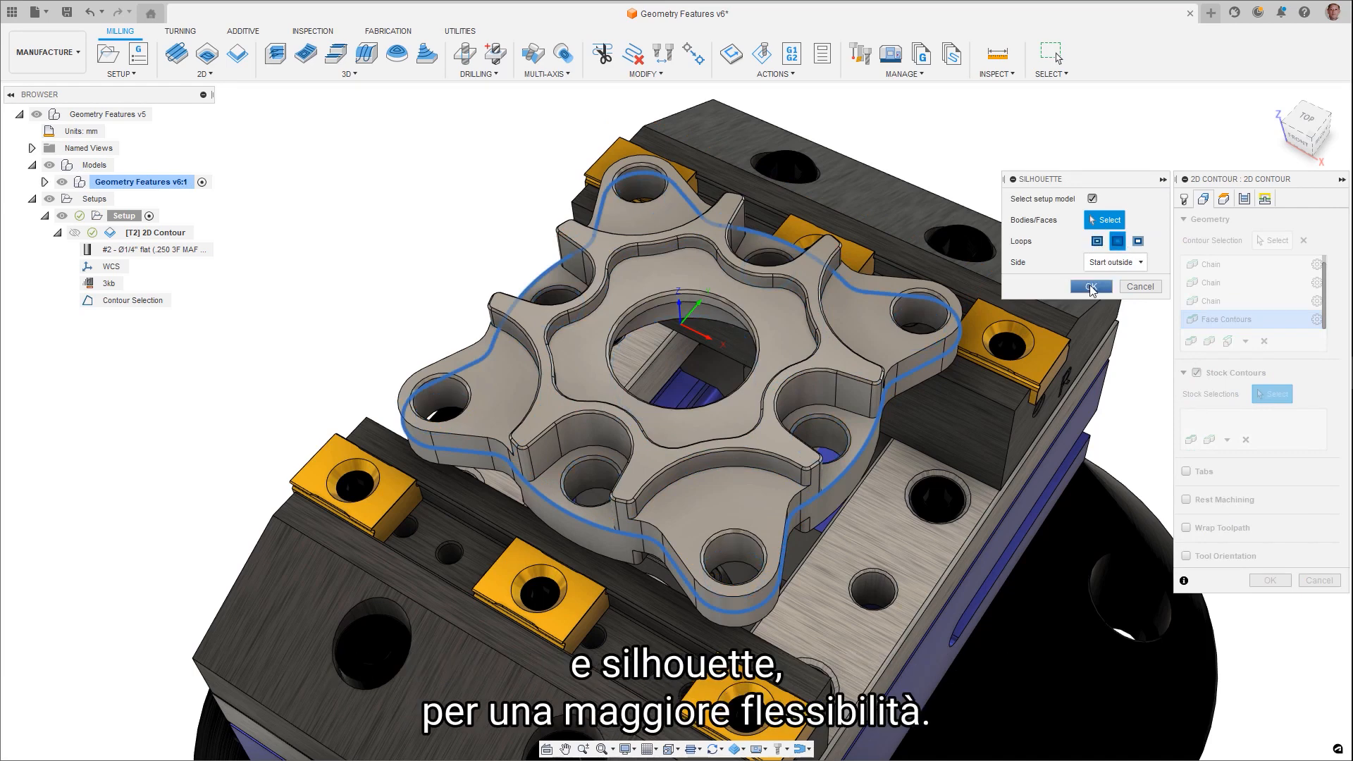
click(1090, 287)
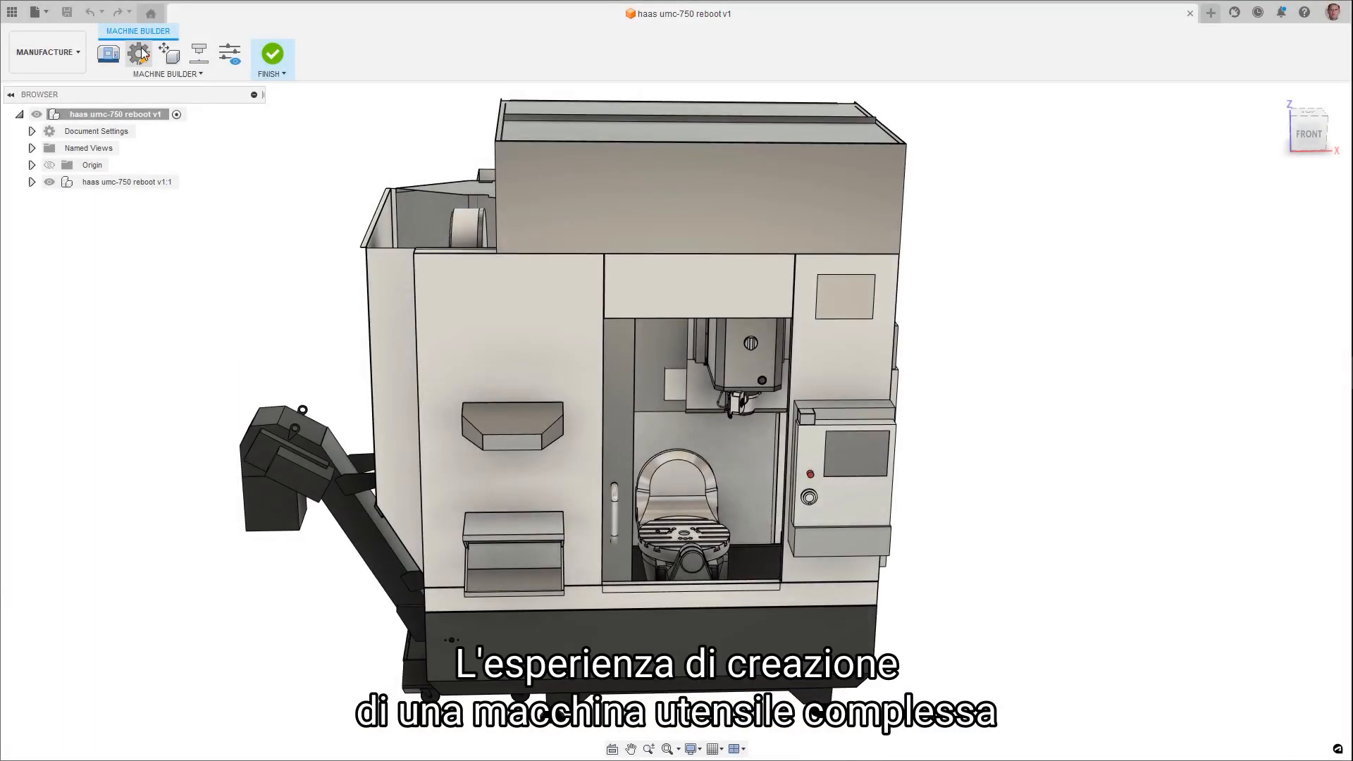
Step: Open the Haas UMC-750 Machine Definition kinematics tree and inspect the Y axis settings
click(139, 54)
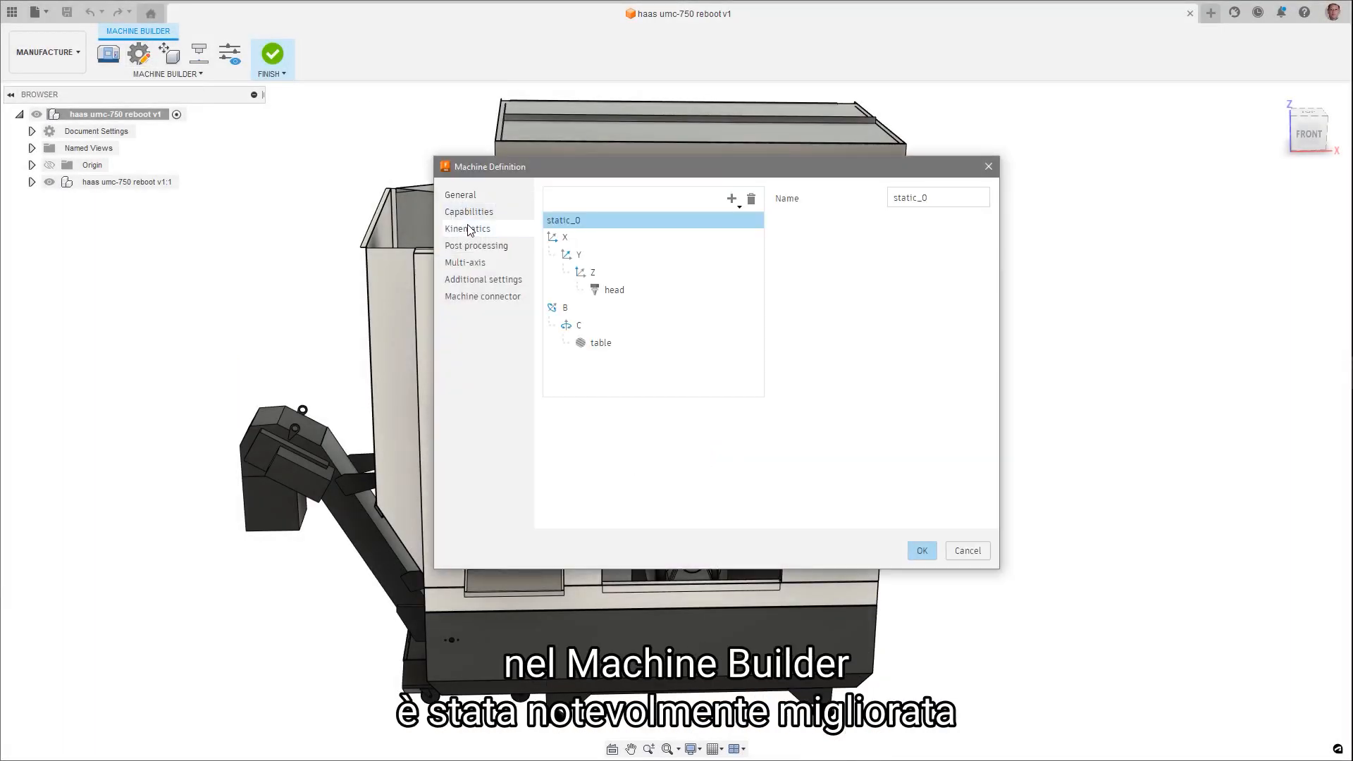
click(730, 198)
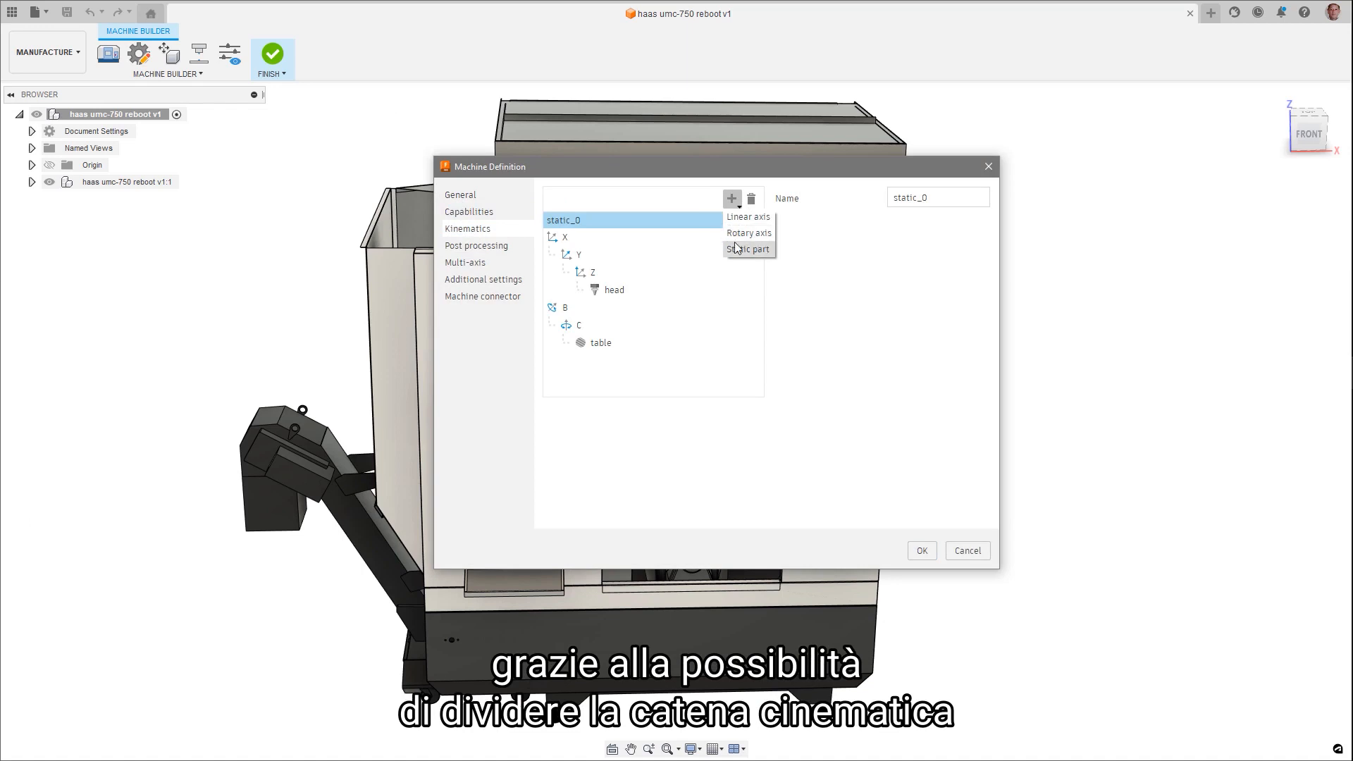
click(577, 253)
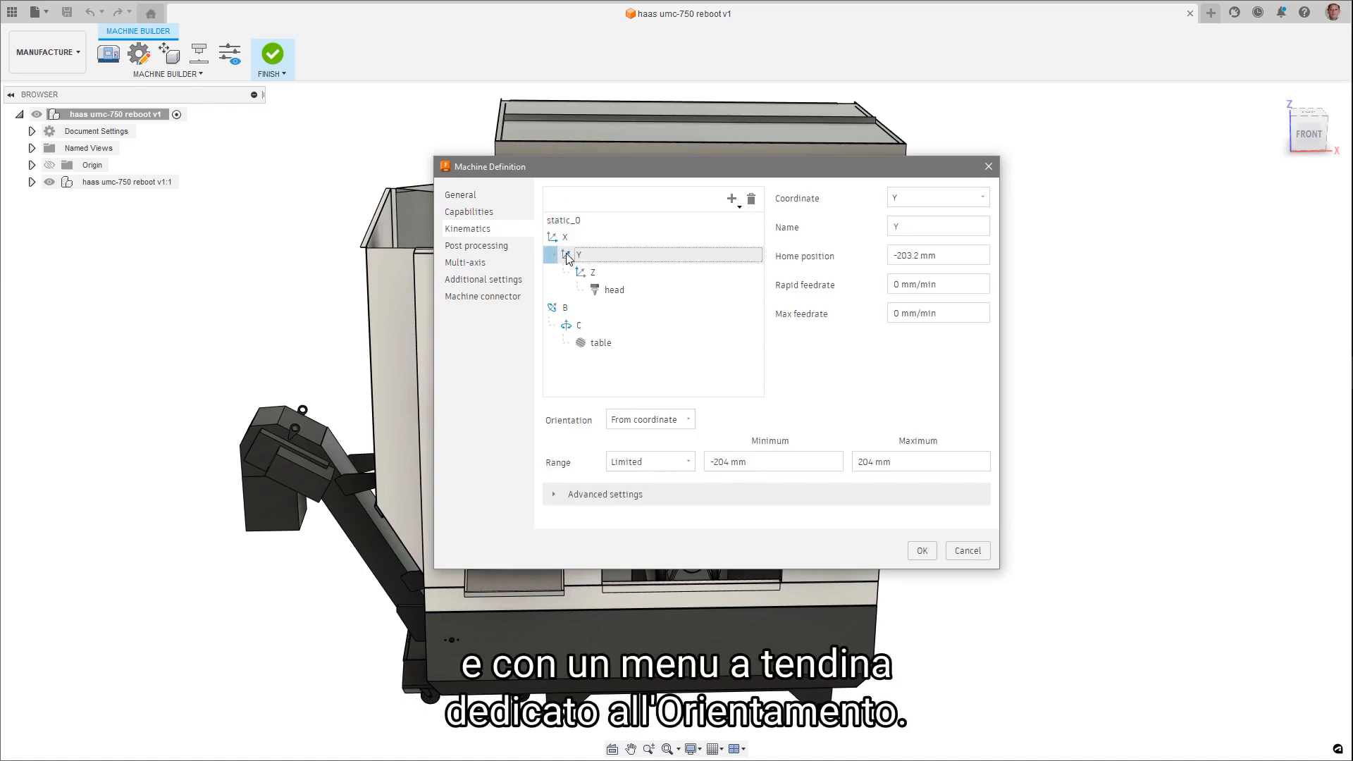
click(614, 289)
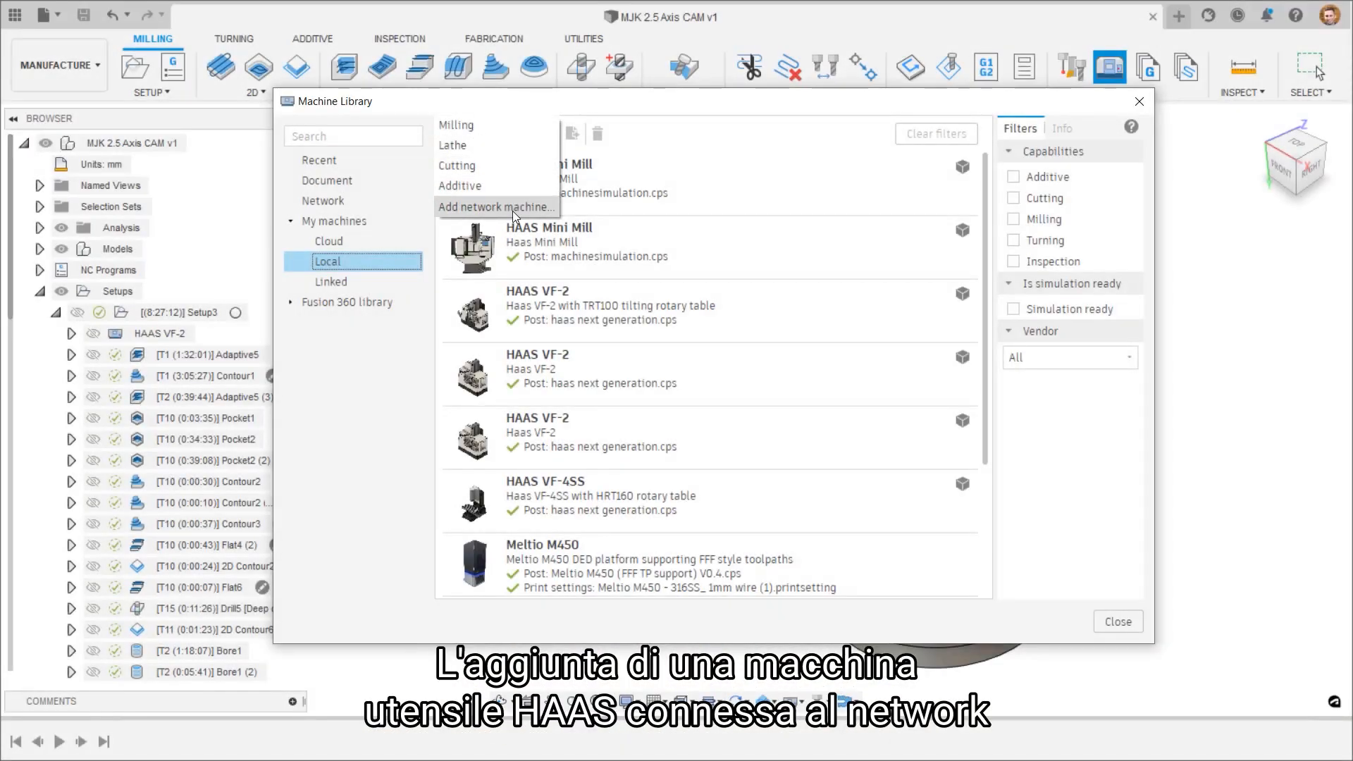
Step: Choose Add network machine and open the Select vendor dropdown
click(496, 207)
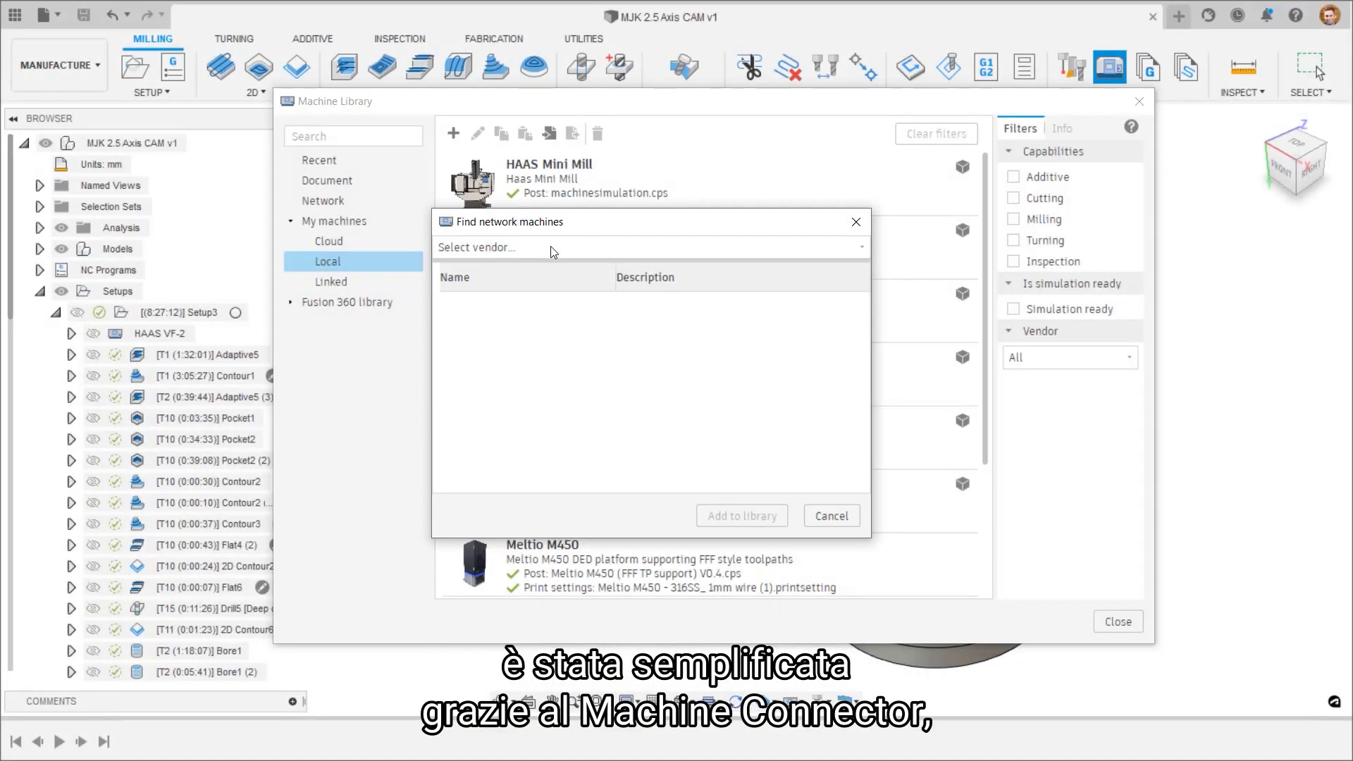
click(649, 248)
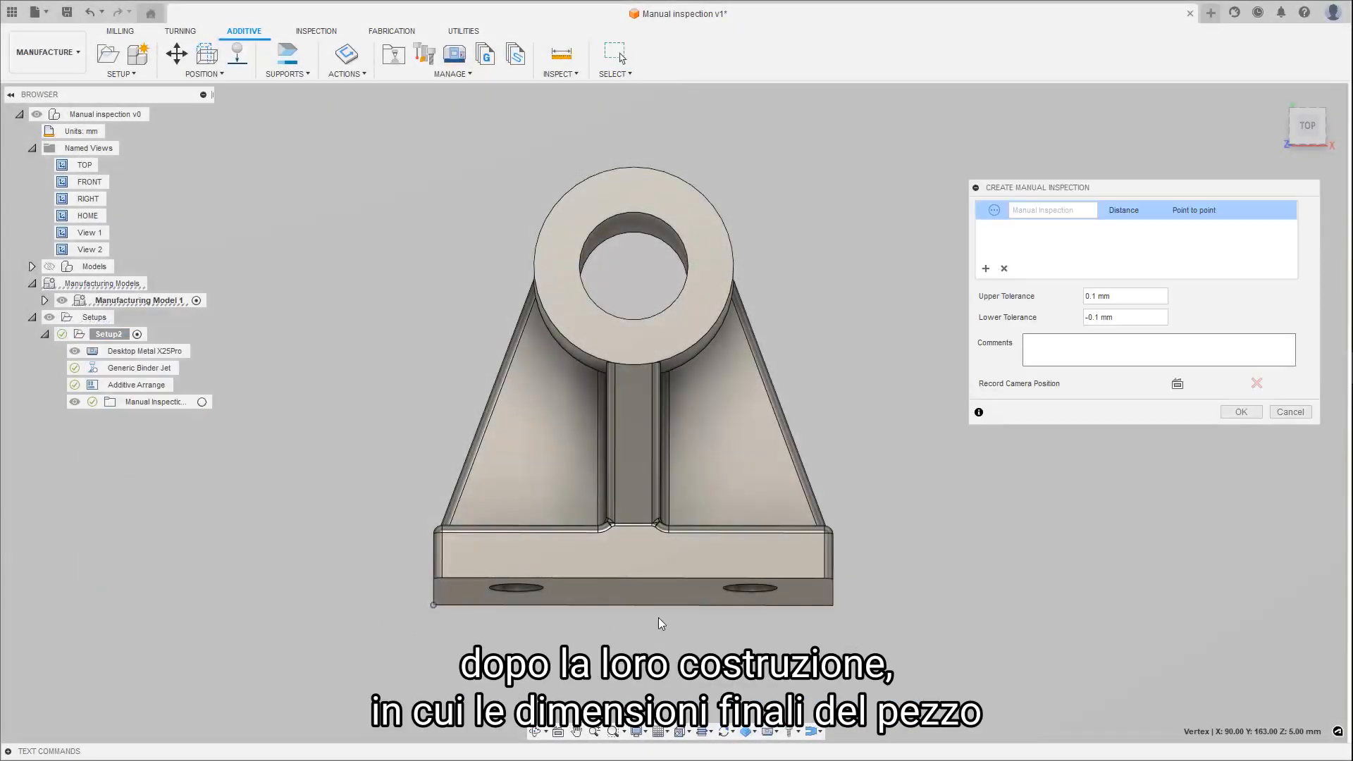
Step: Add a point-to-point inspection on the 70 mm base edge and a 19.050 hole diameter
click(834, 604)
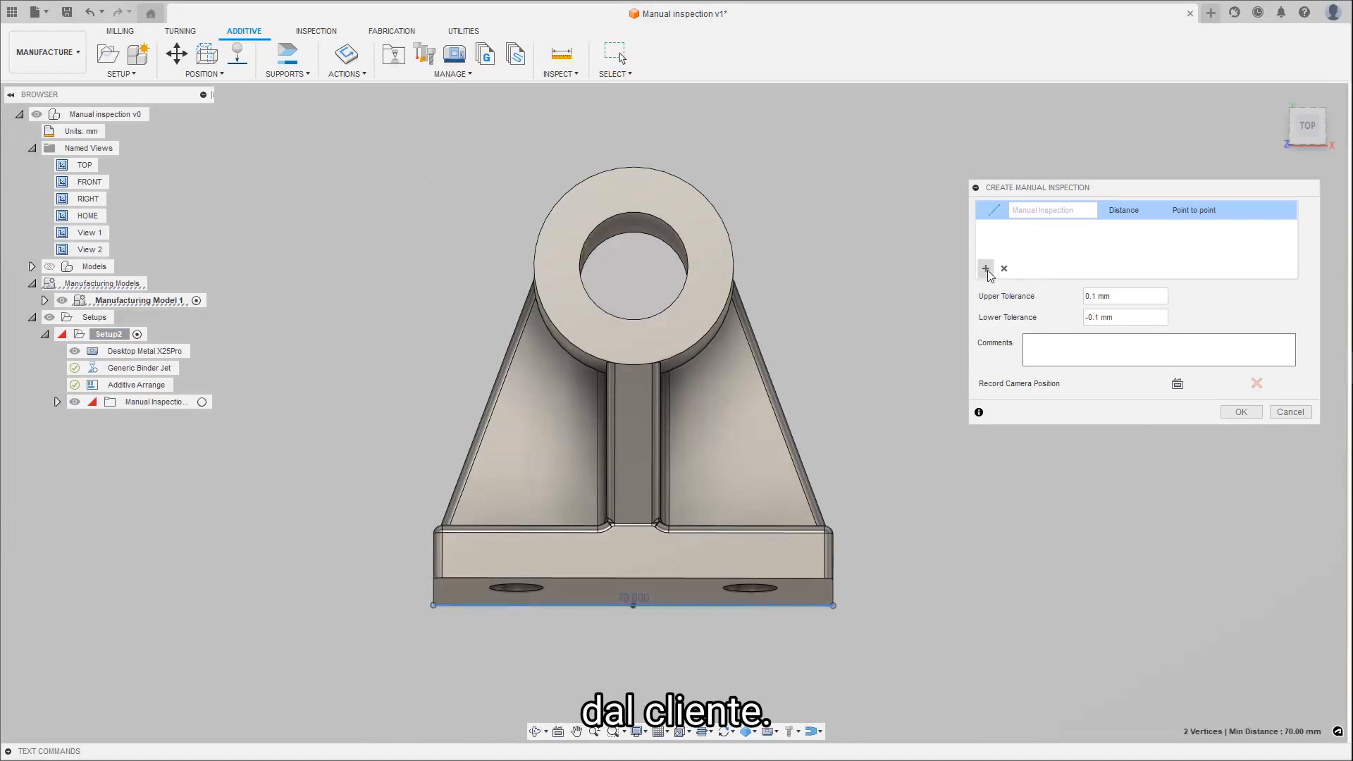
click(634, 216)
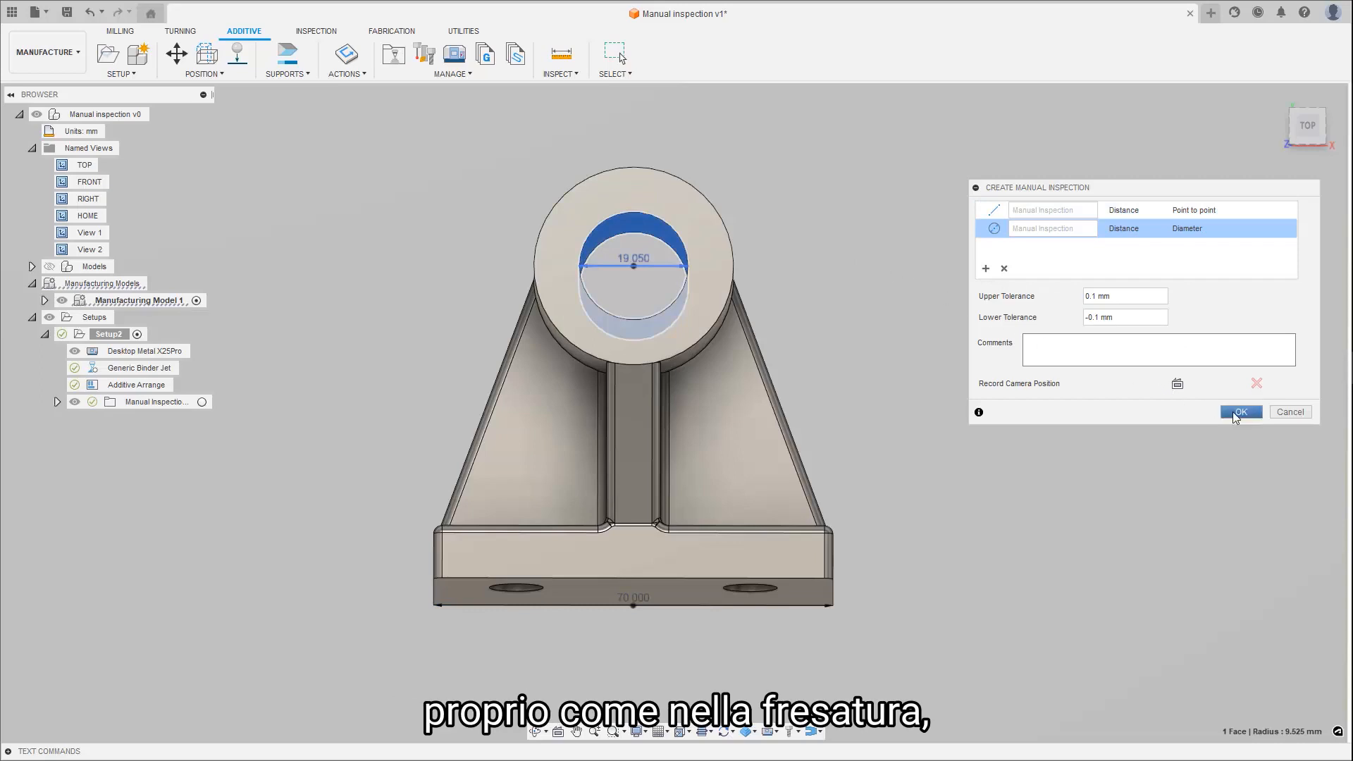
click(1240, 412)
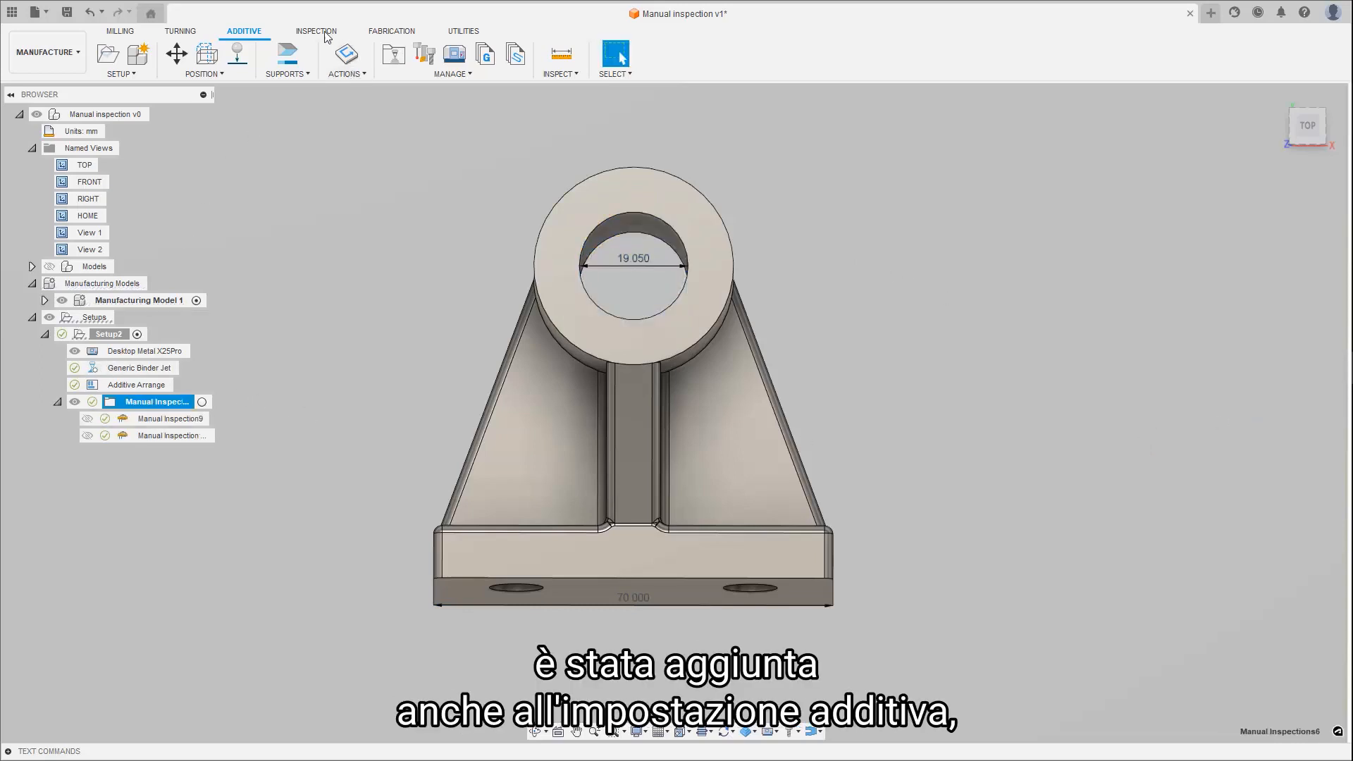
Step: Record measured inspection values, entering 69.95 for the base length, and review results
click(315, 31)
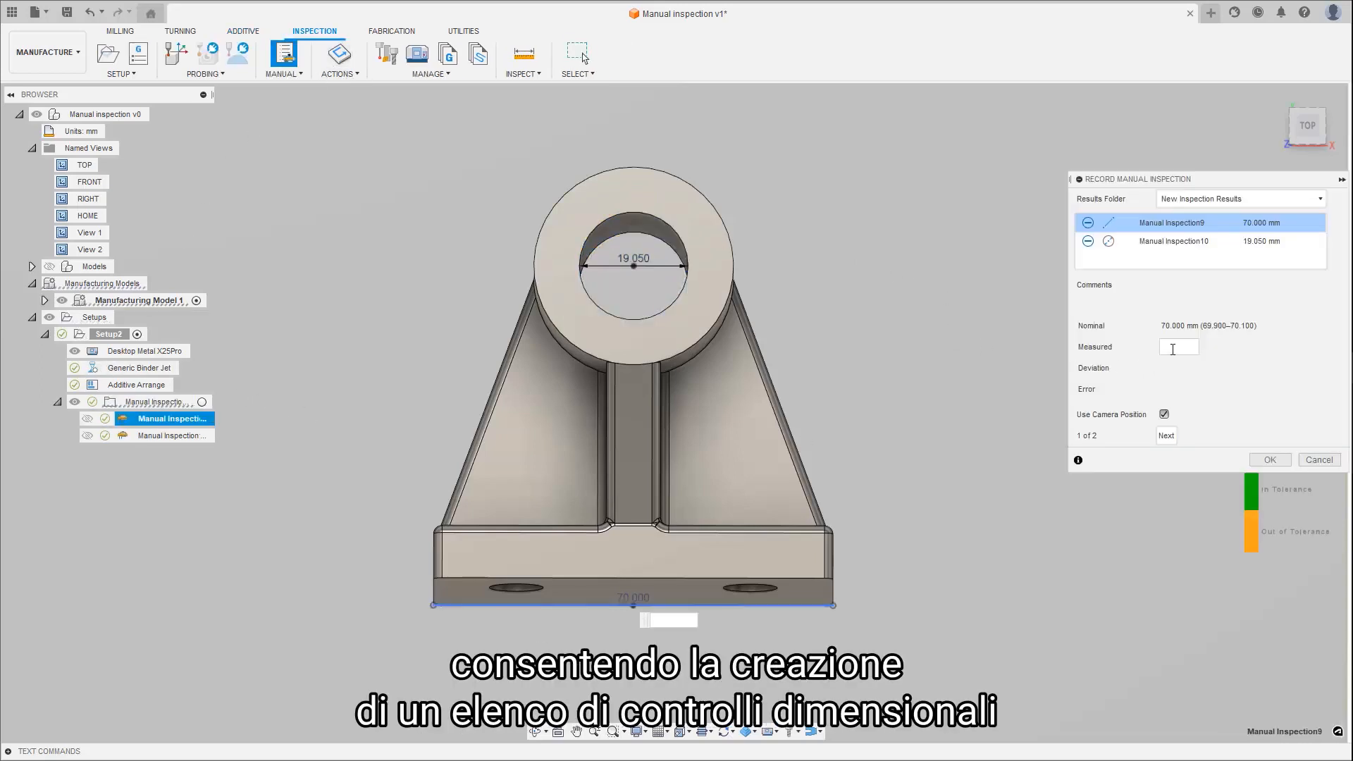
text(69.95)
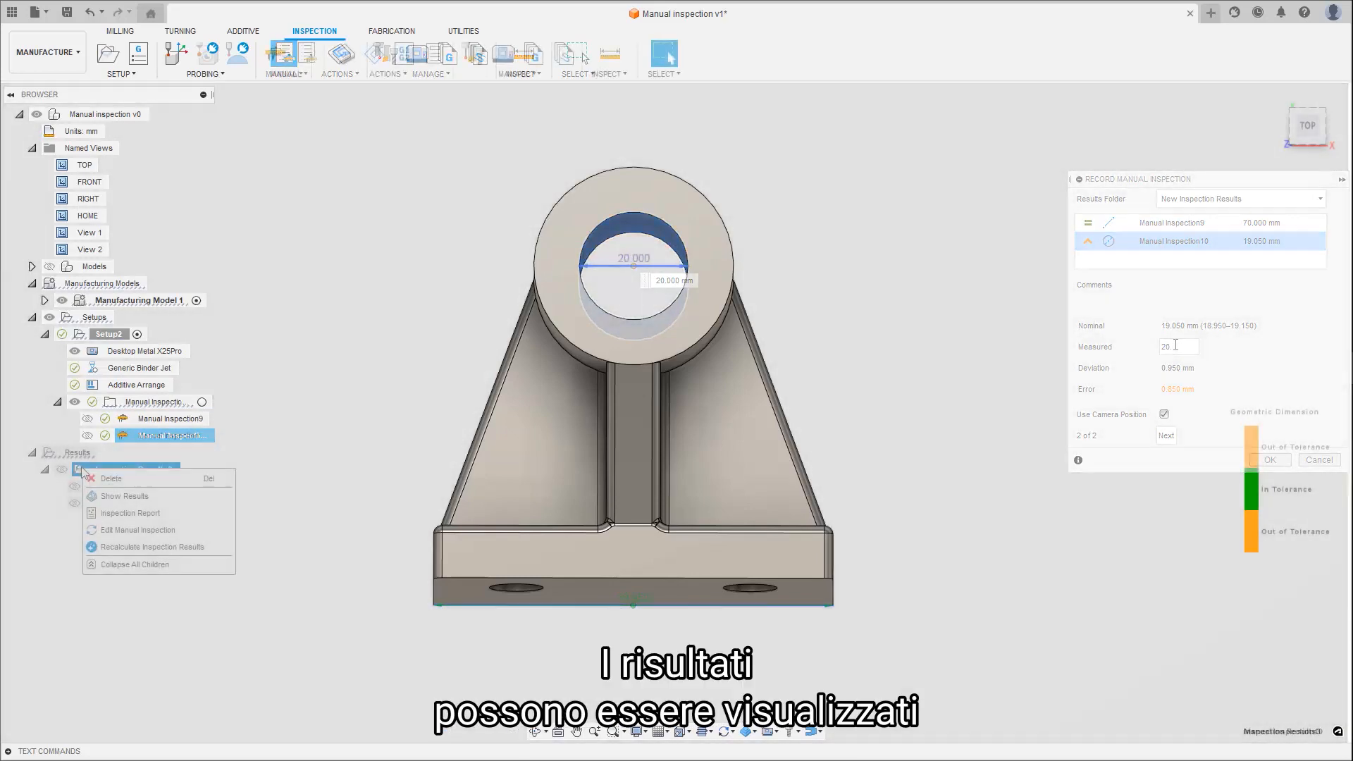
click(124, 495)
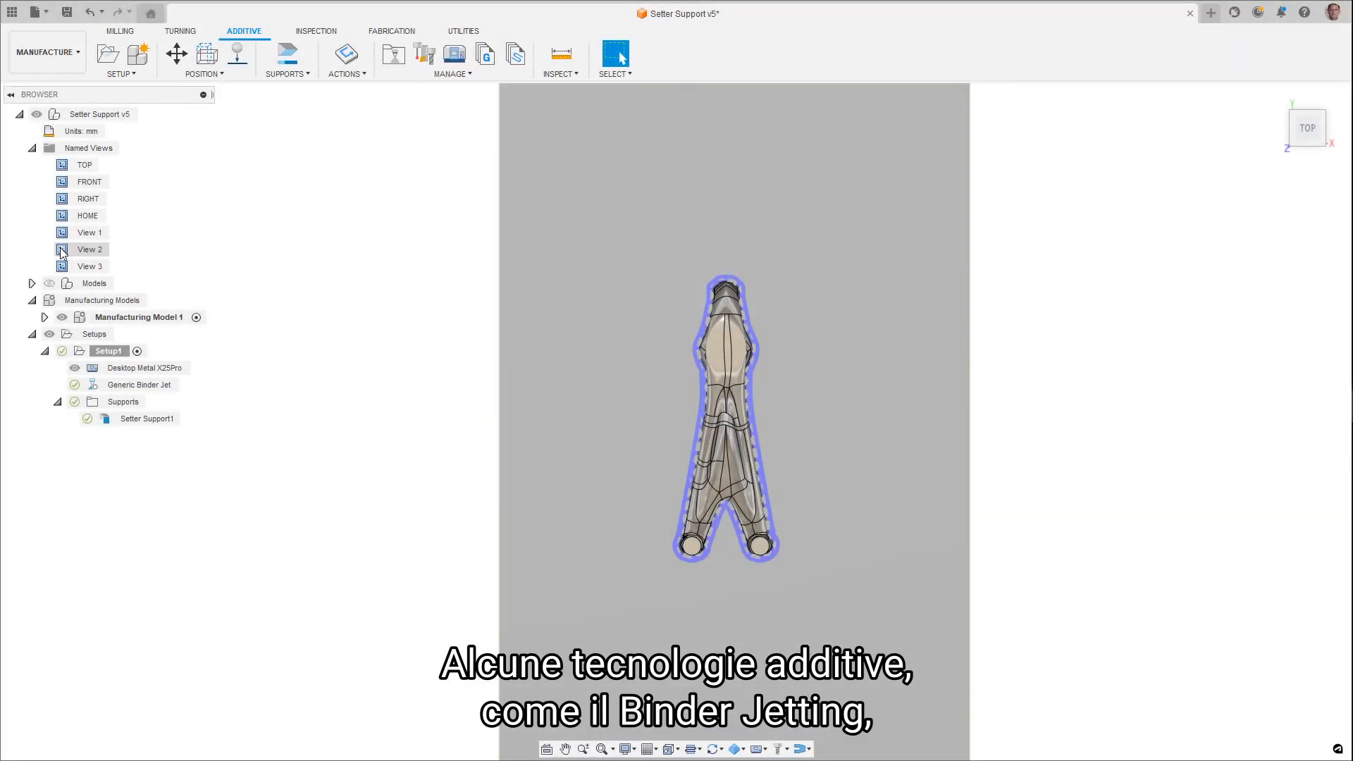
Step: Switch to Named View 3 and toggle Manufacturing Model 1 off and on to reveal the infill
click(90, 265)
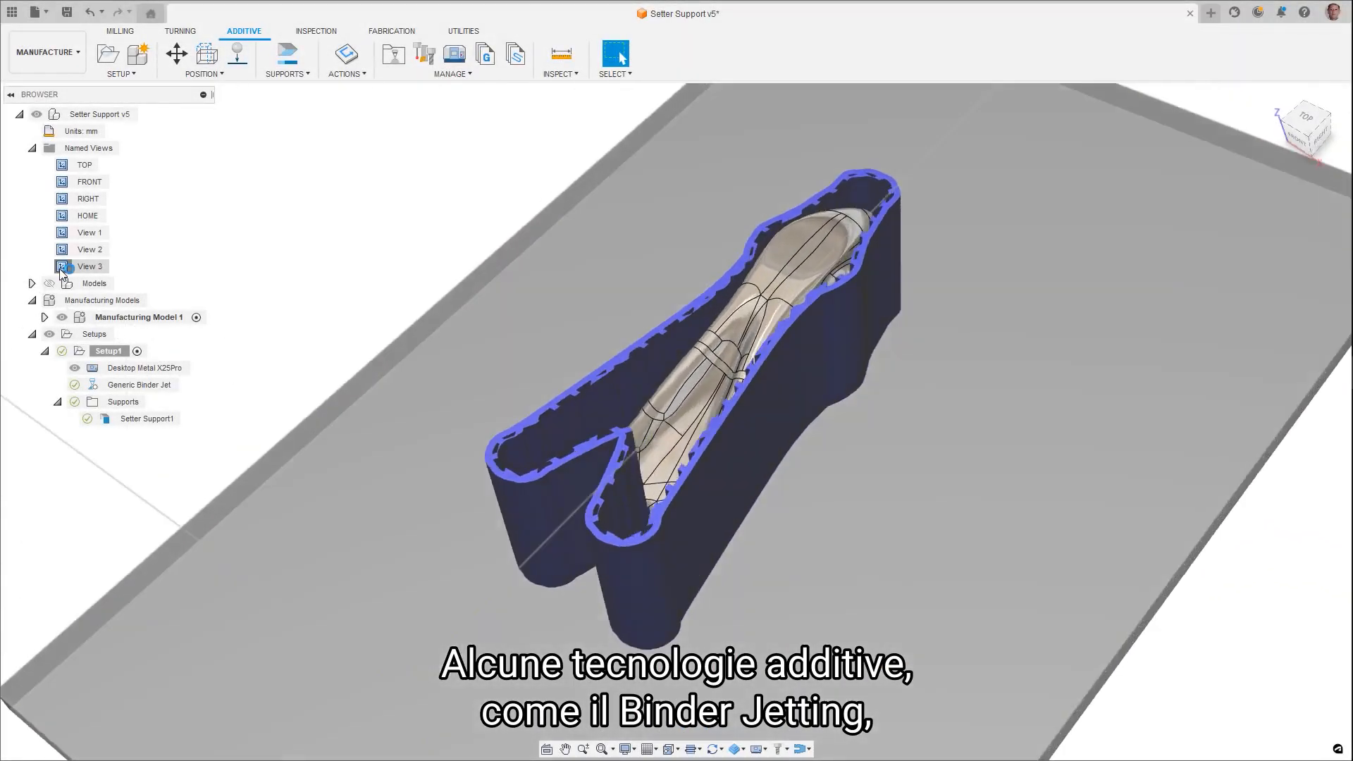
click(89, 249)
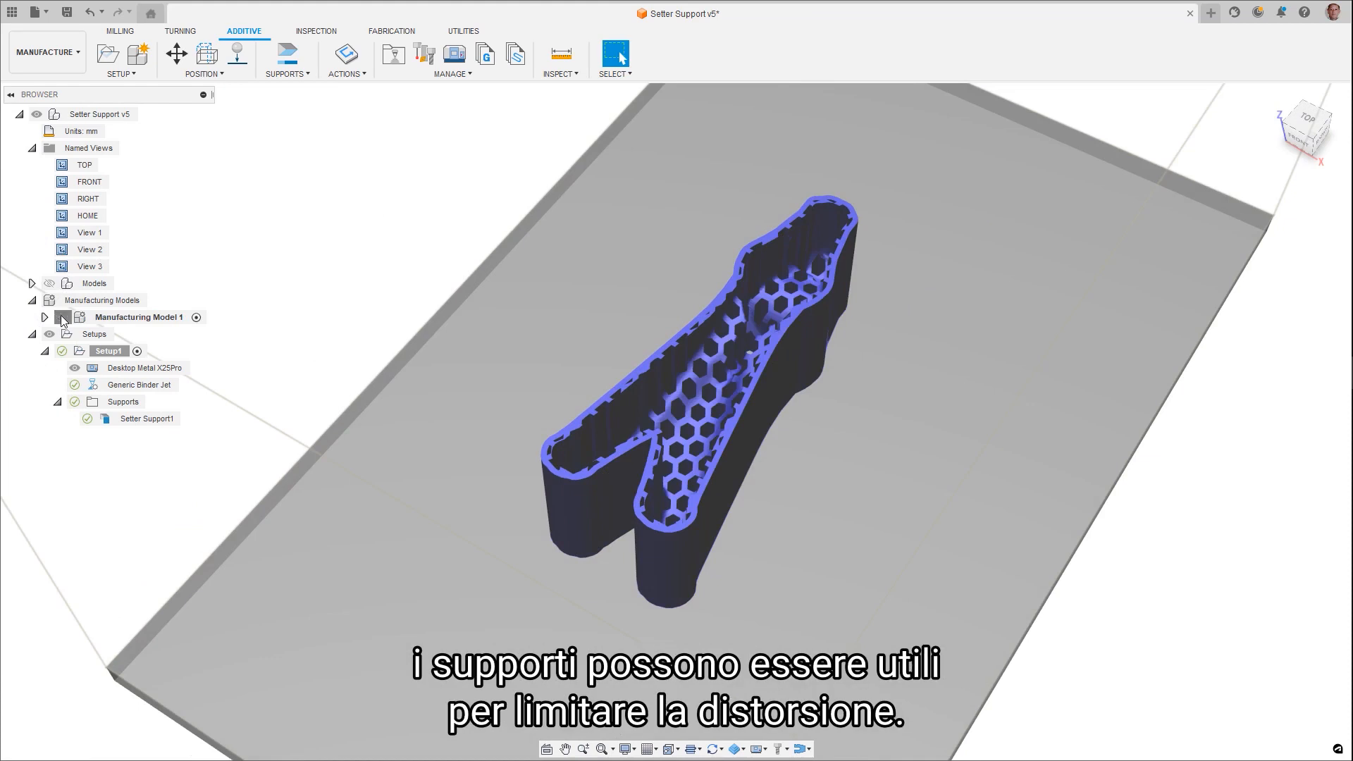
click(287, 58)
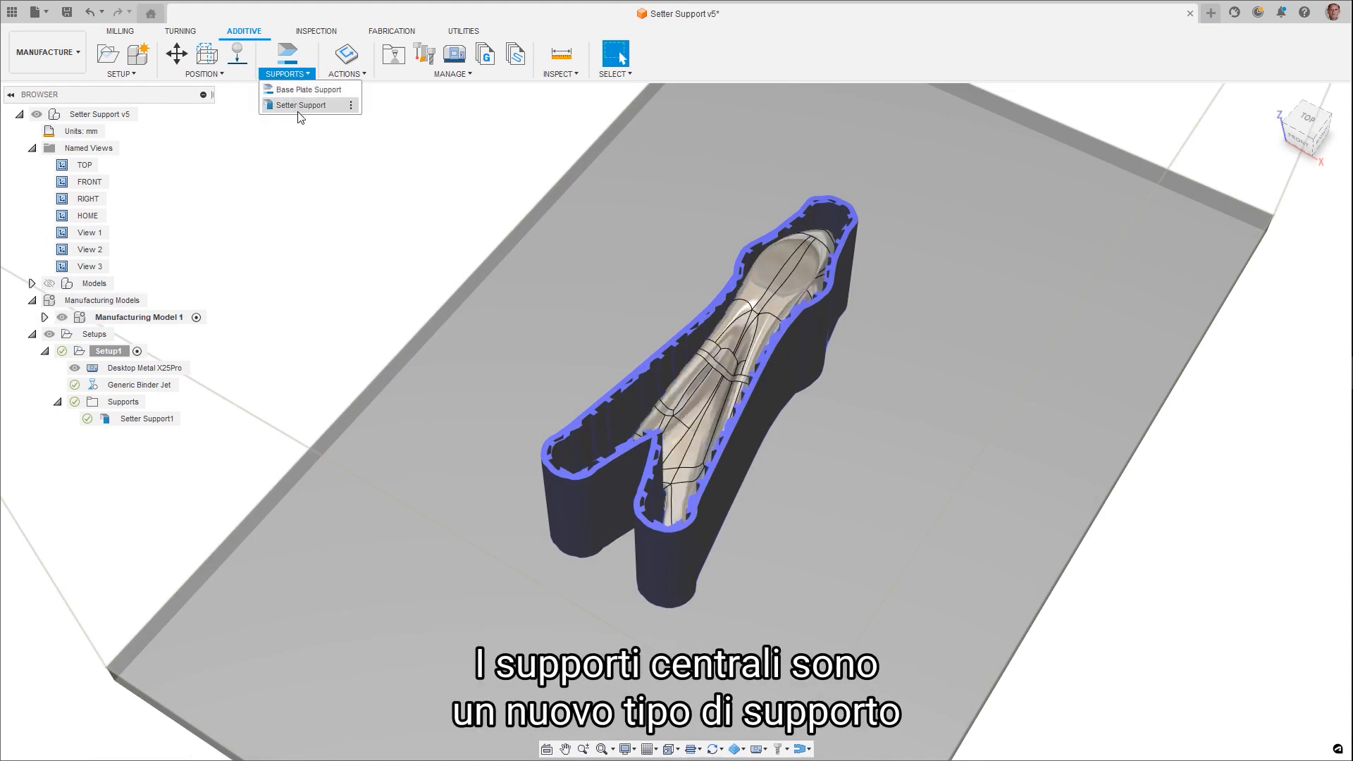
Step: Review the setter support's General settings and drag a section plane 10 mm through it
click(301, 104)
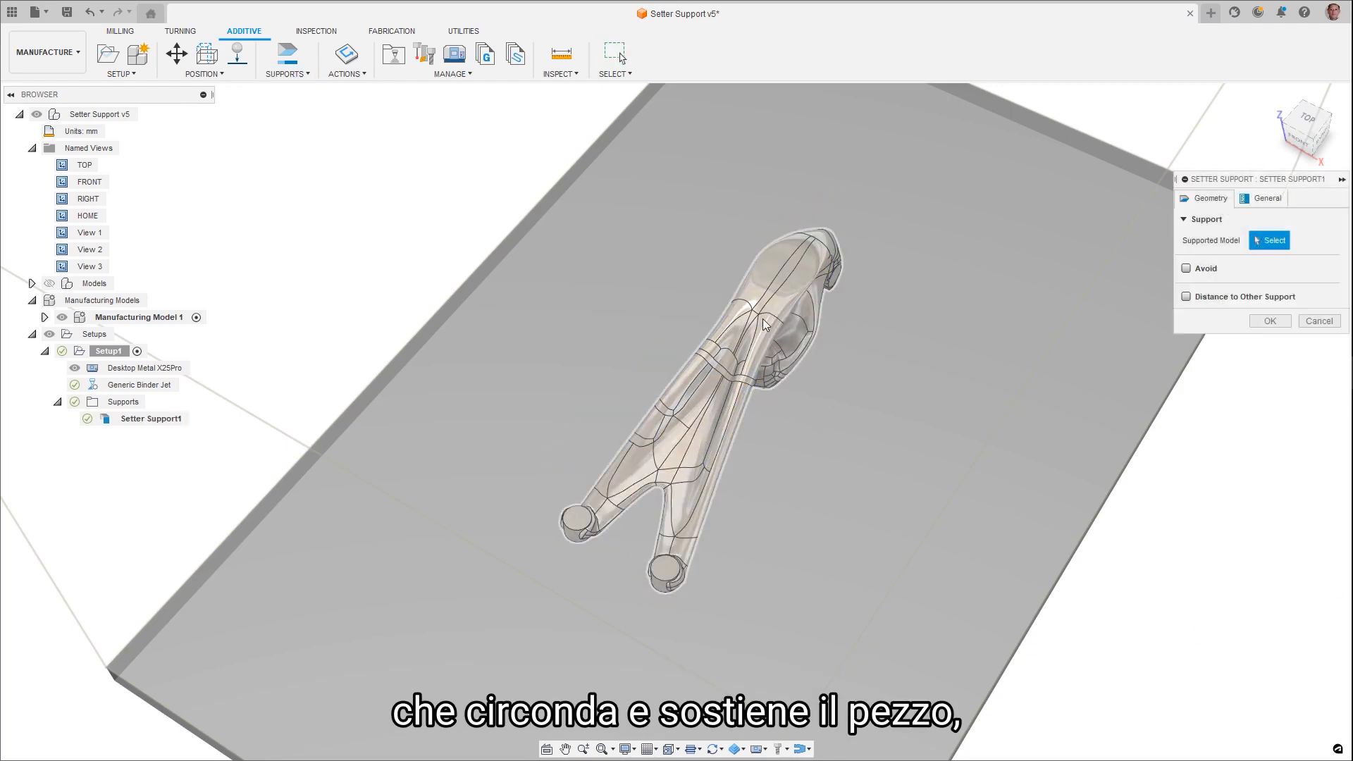
click(1265, 197)
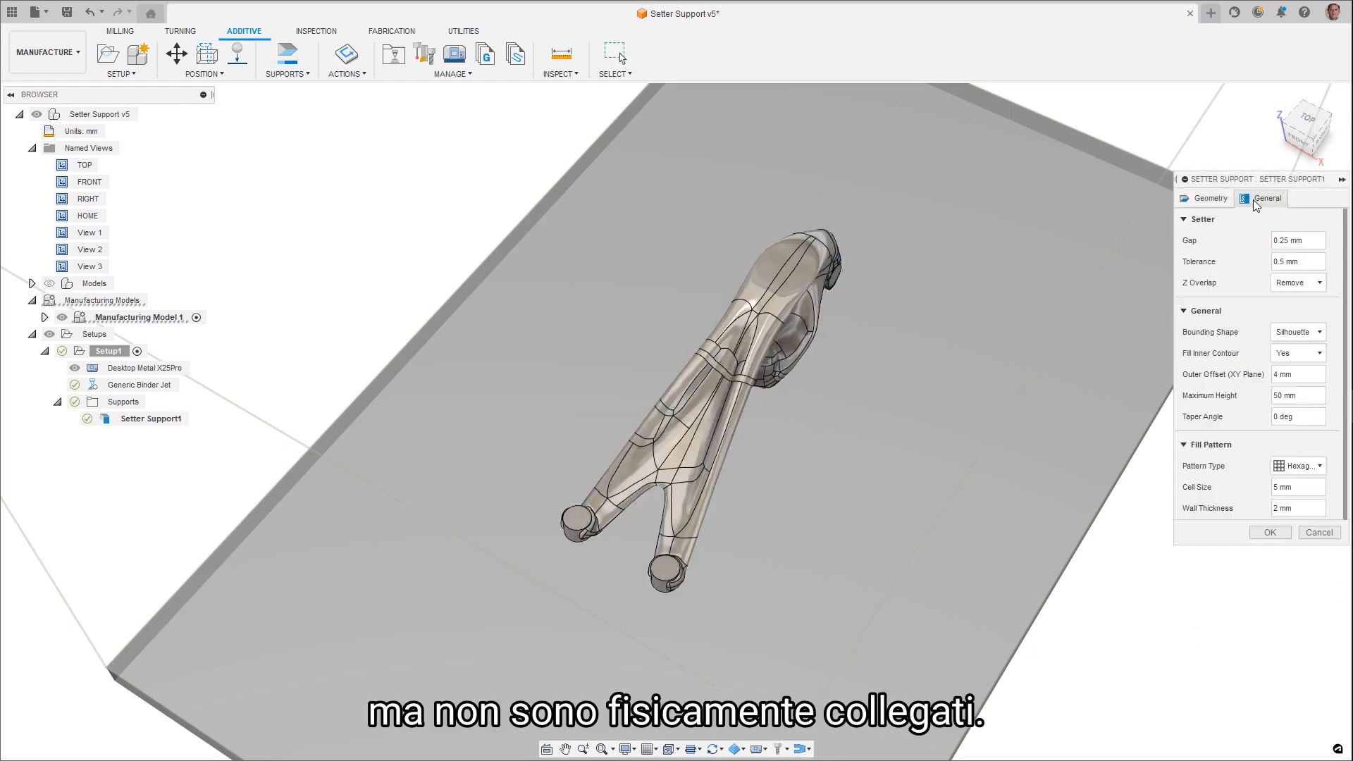
click(1294, 282)
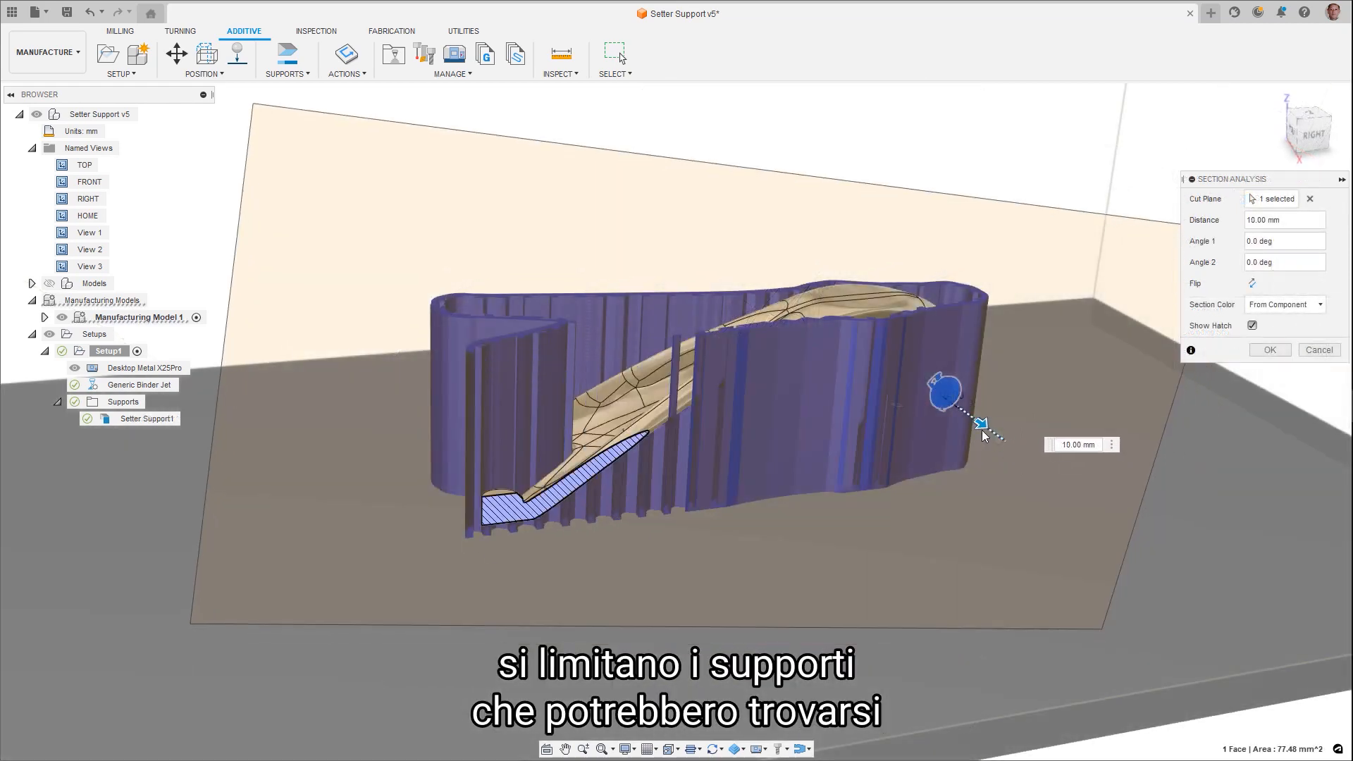
drag(981, 423, 952, 417)
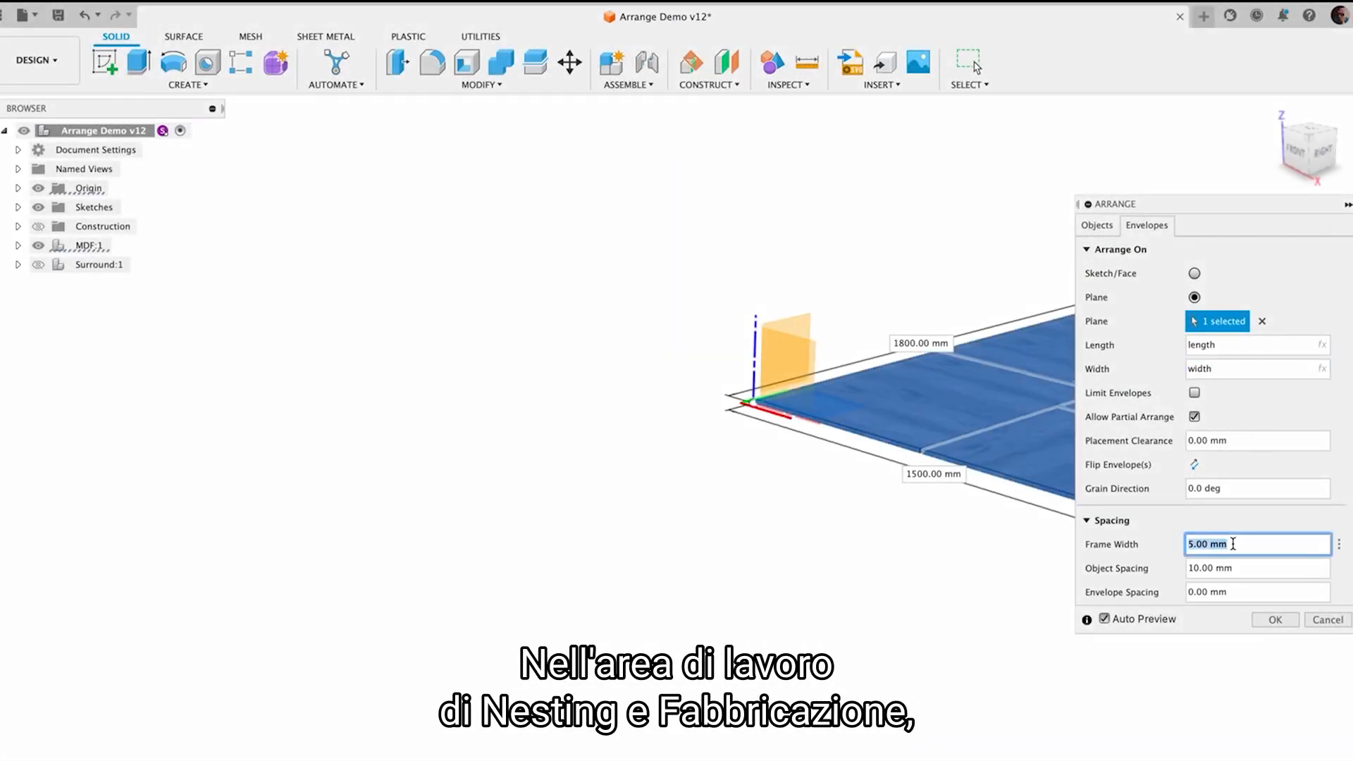
Step: Set Frame Width to thickness * 2 and Object Spacing to the thickness parameter
text(thickness * 2)
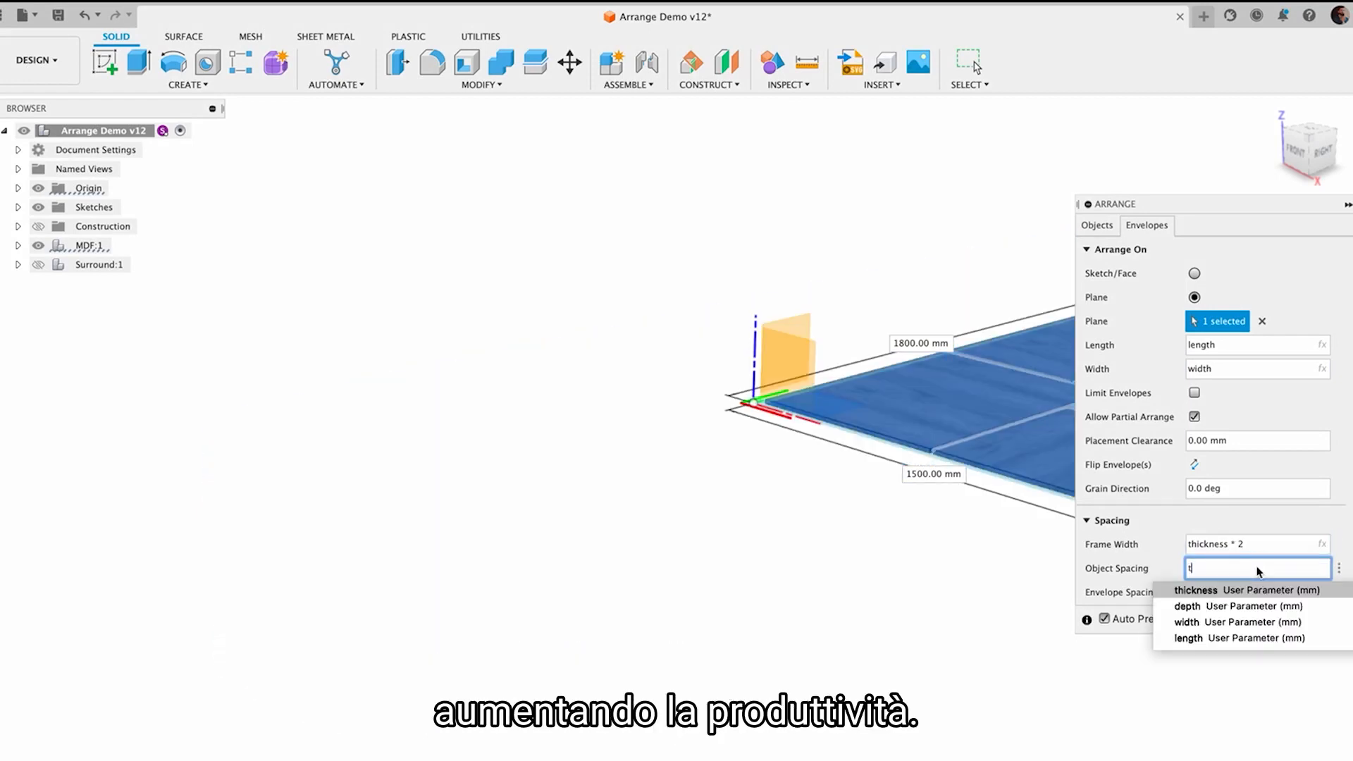
click(1197, 589)
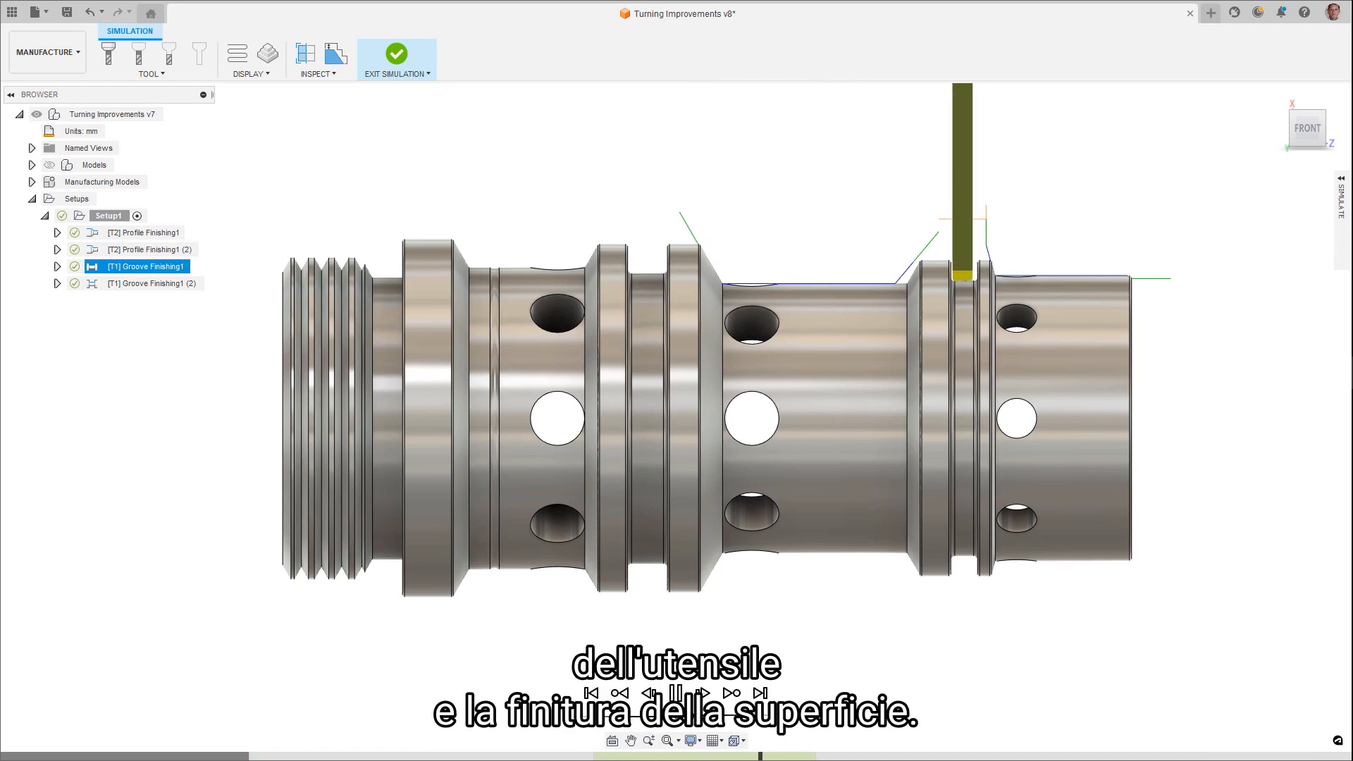
Step: Edit Profile Finishing1 and view its Linking tab settings
click(396, 53)
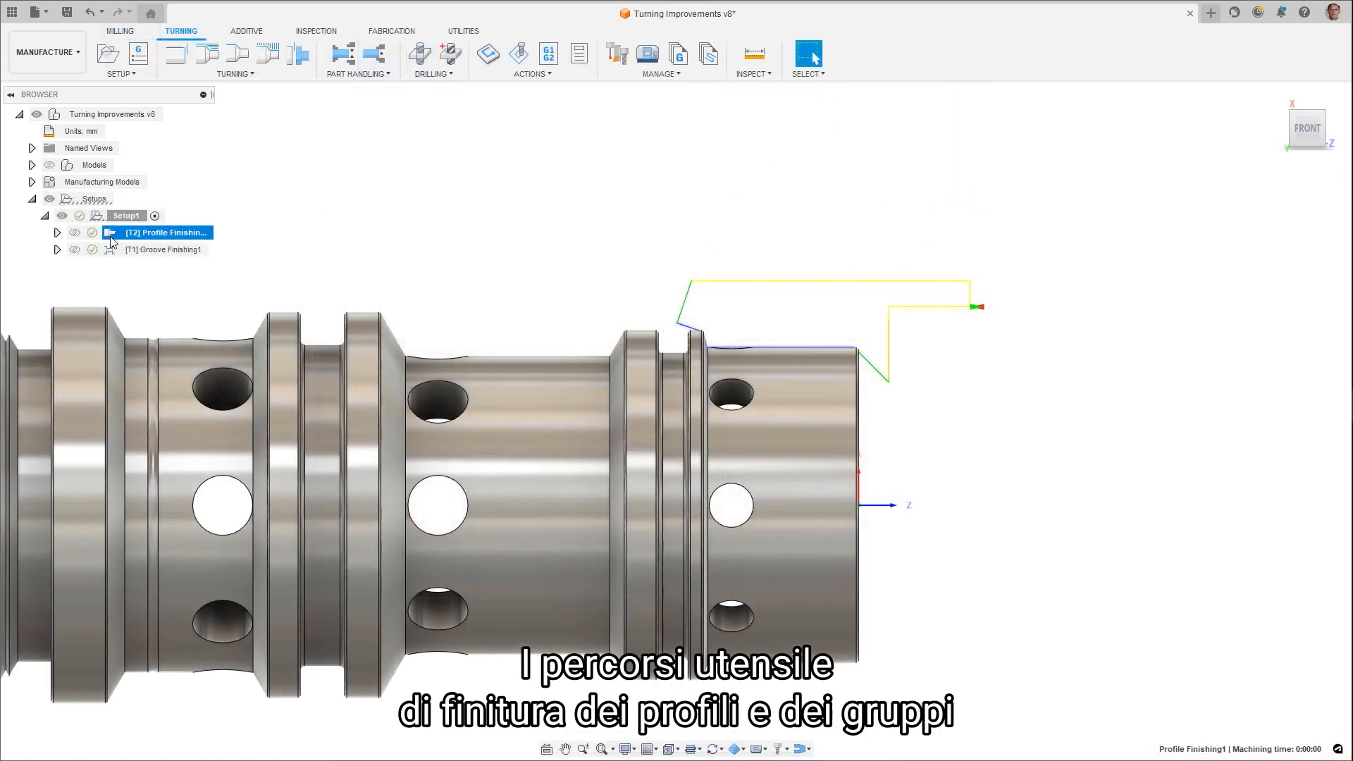
double_click(160, 232)
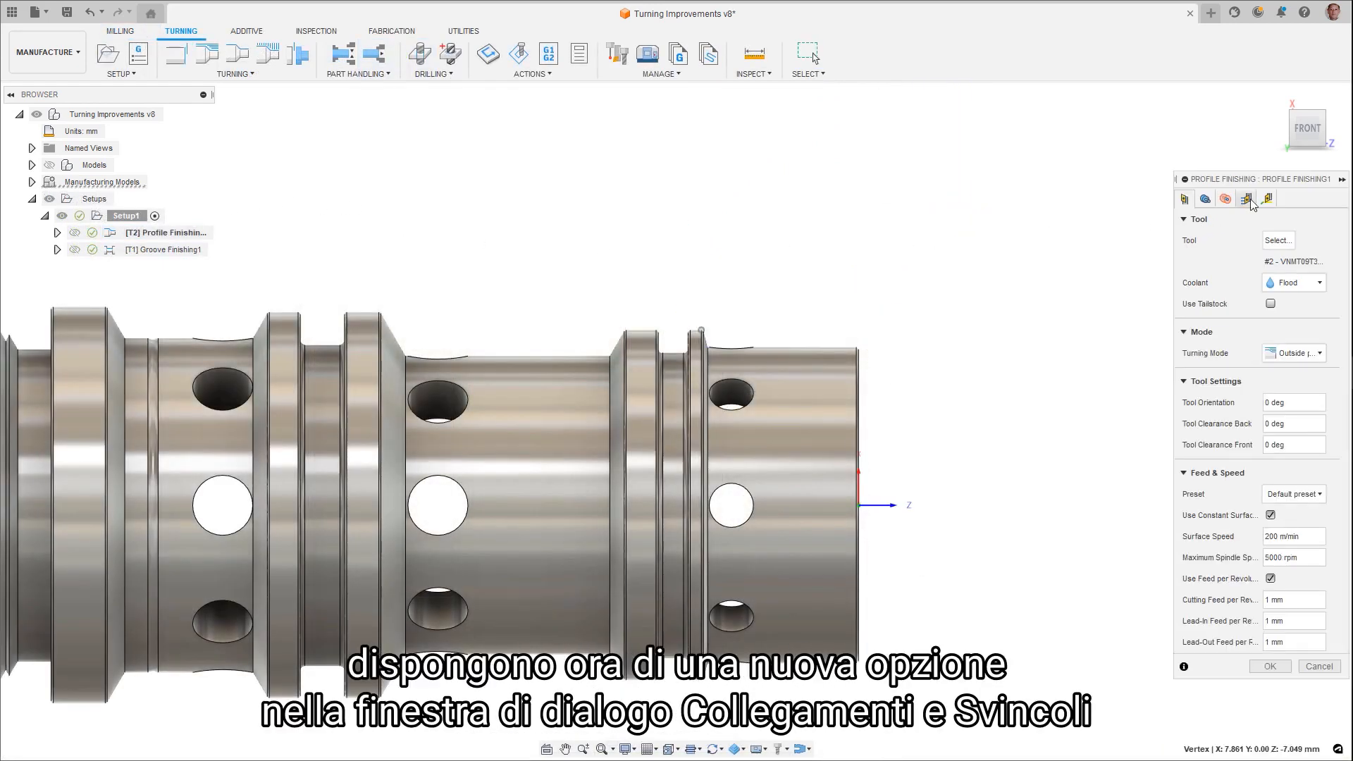
click(1245, 198)
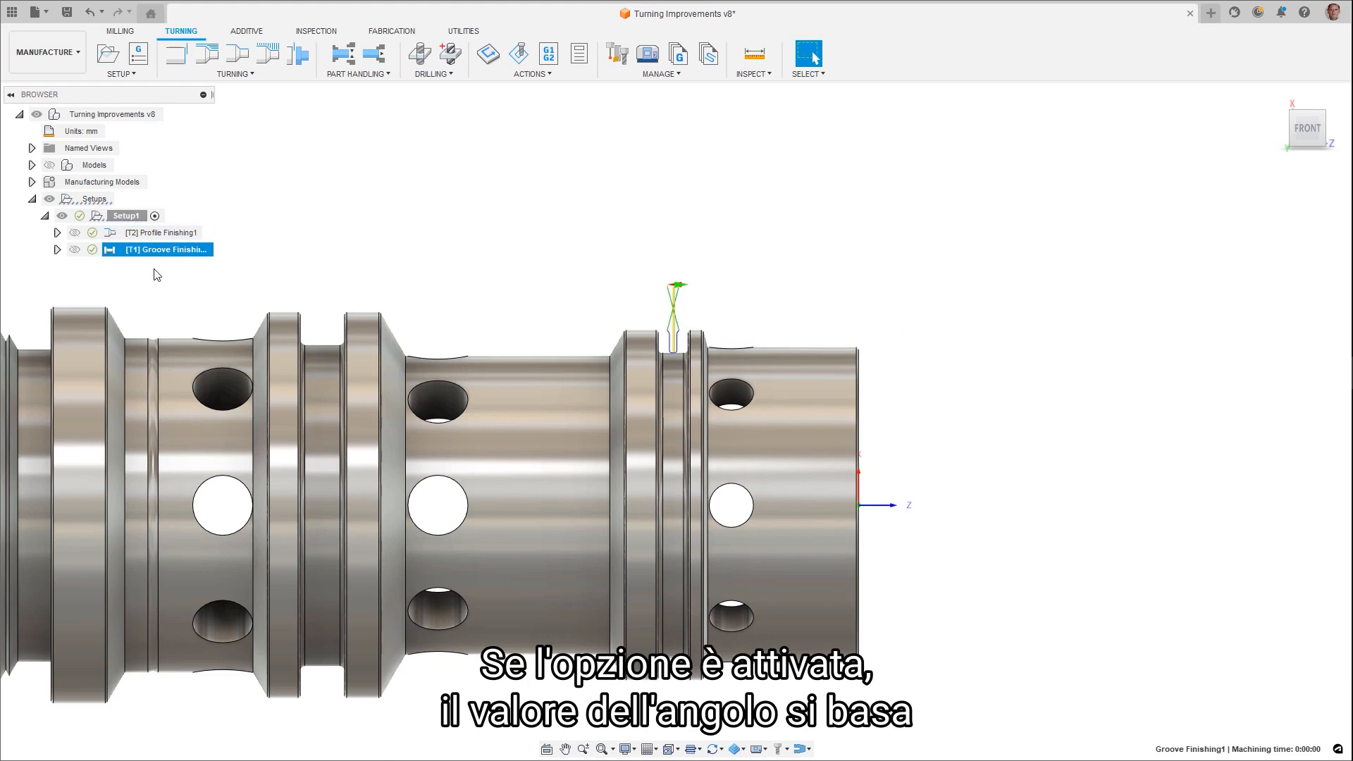
Step: Edit Groove Finishing1 and view its Leads & Transitions fixed lead direction option
double_click(164, 250)
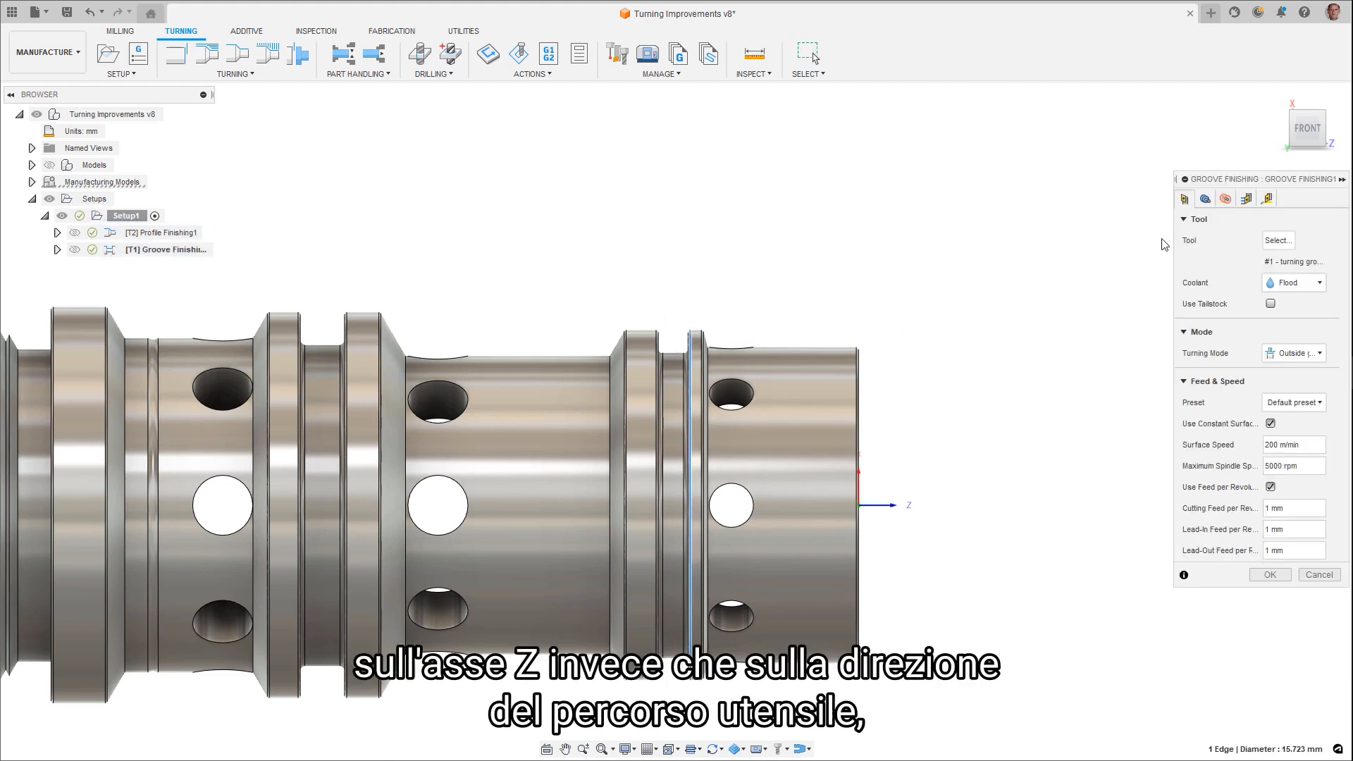
click(1265, 199)
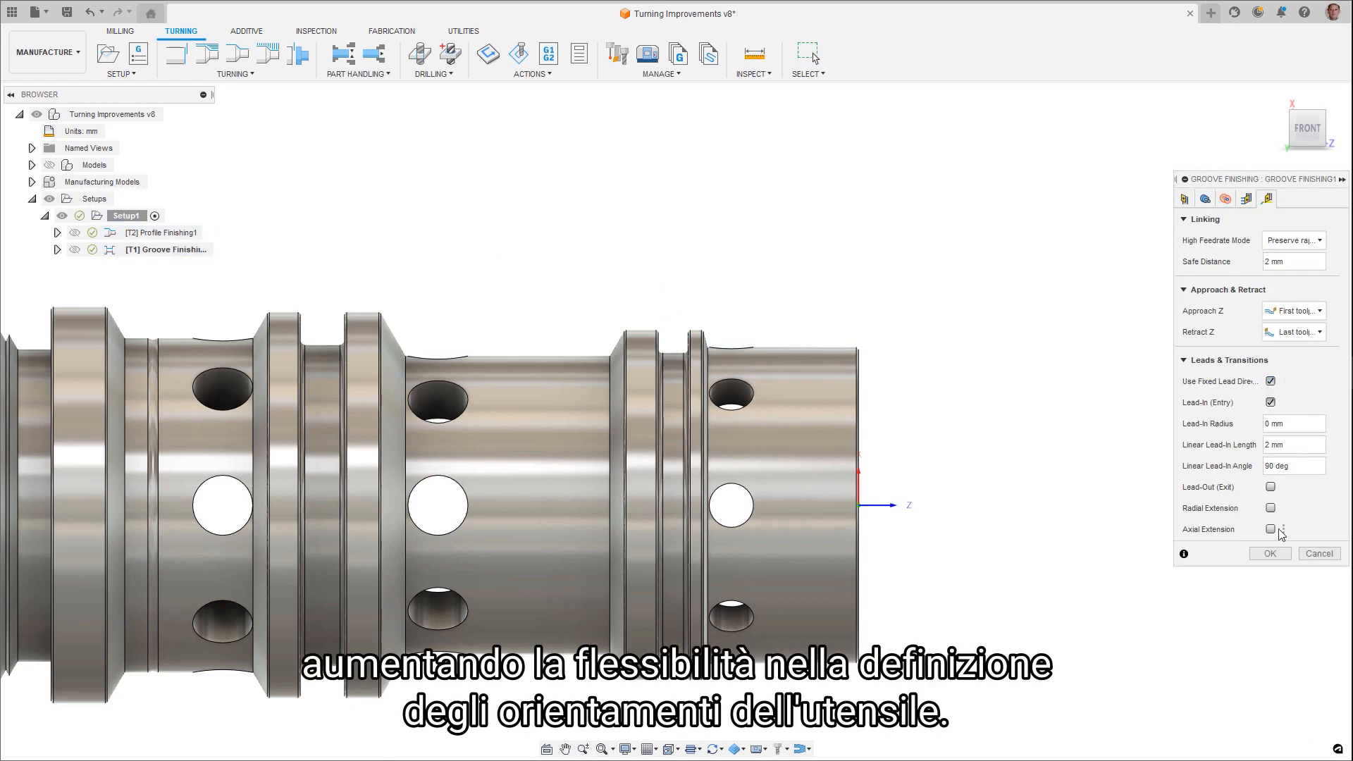
click(1269, 553)
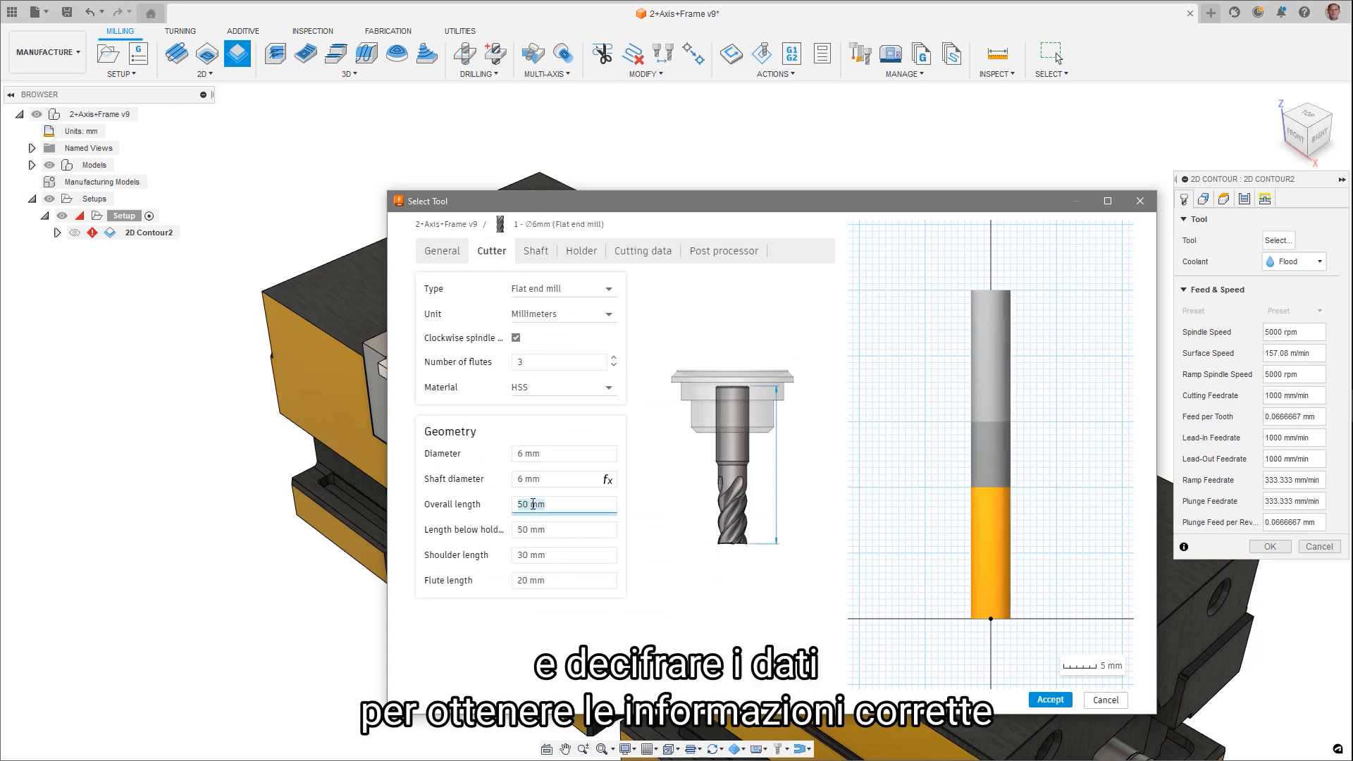
Step: Enter 2 in the 6 mm flat end mill's Overall length field
text(2)
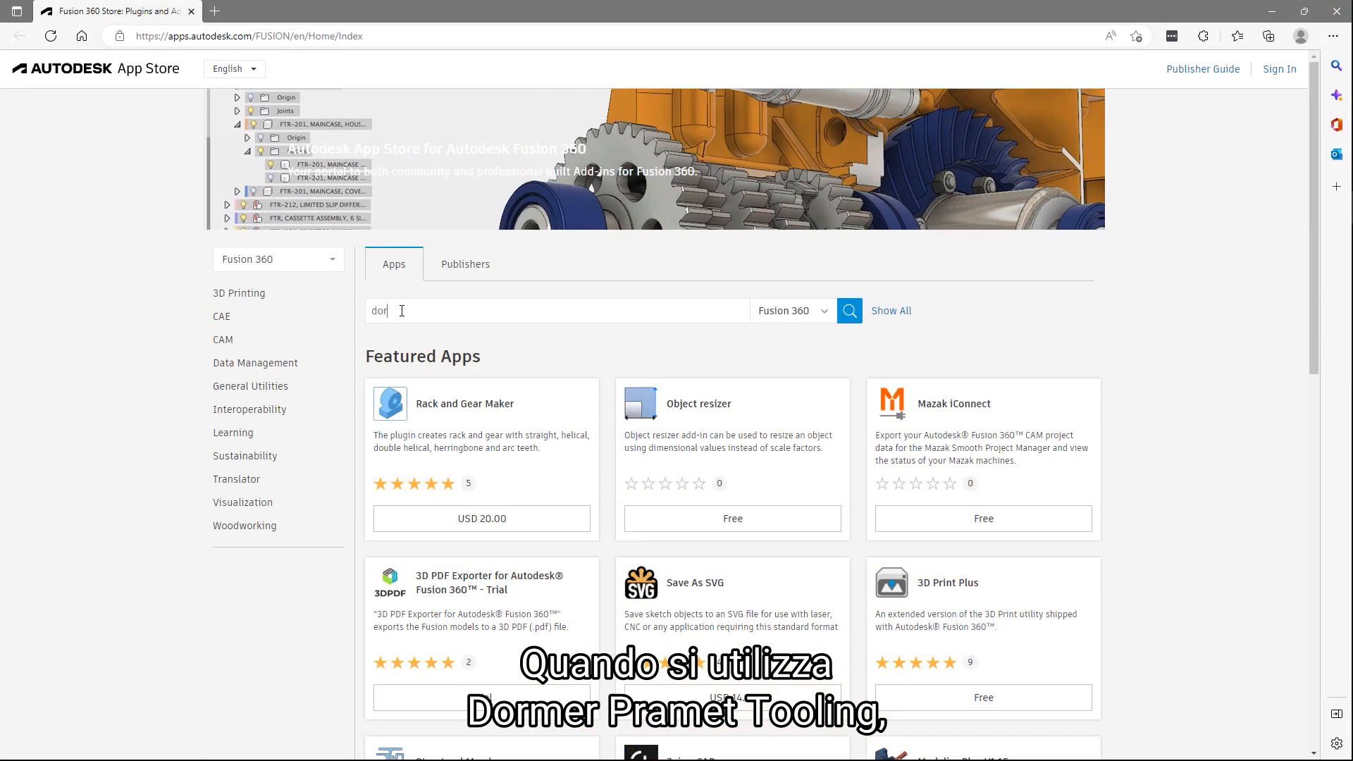
Step: Search the App Store for 'dormer' and open the Dormer Pramet Tool Library listing
click(848, 311)
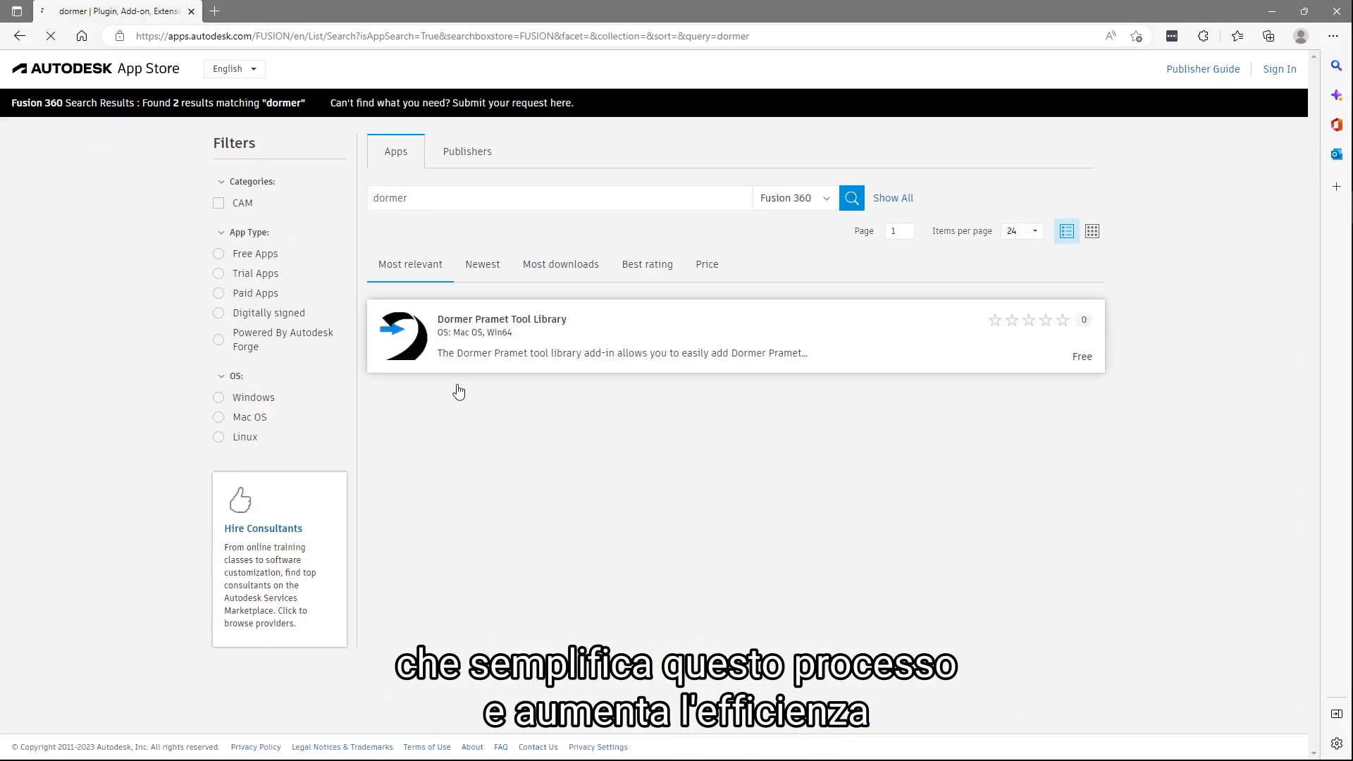
click(500, 319)
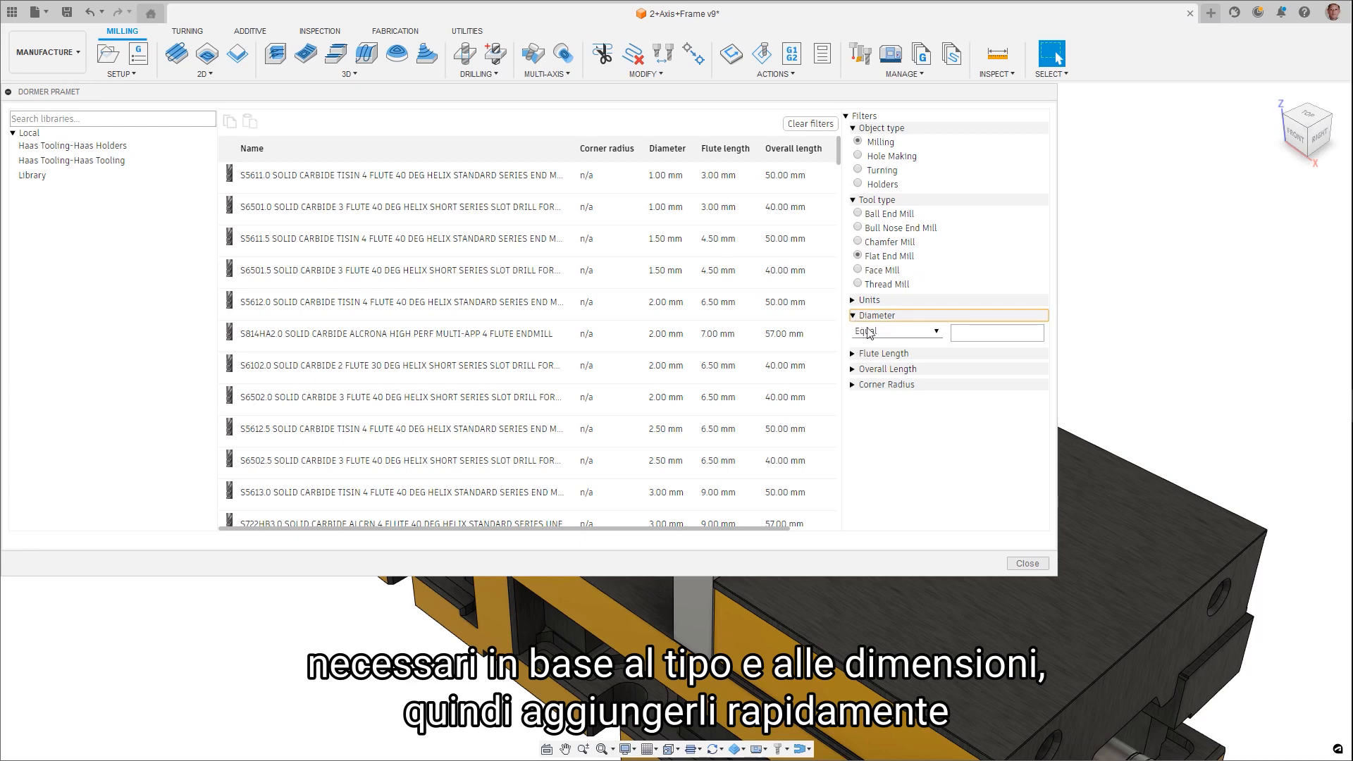
Step: Enter a 6 mm diameter filter for flat end mills in the Dormer Pramet library
text(6)
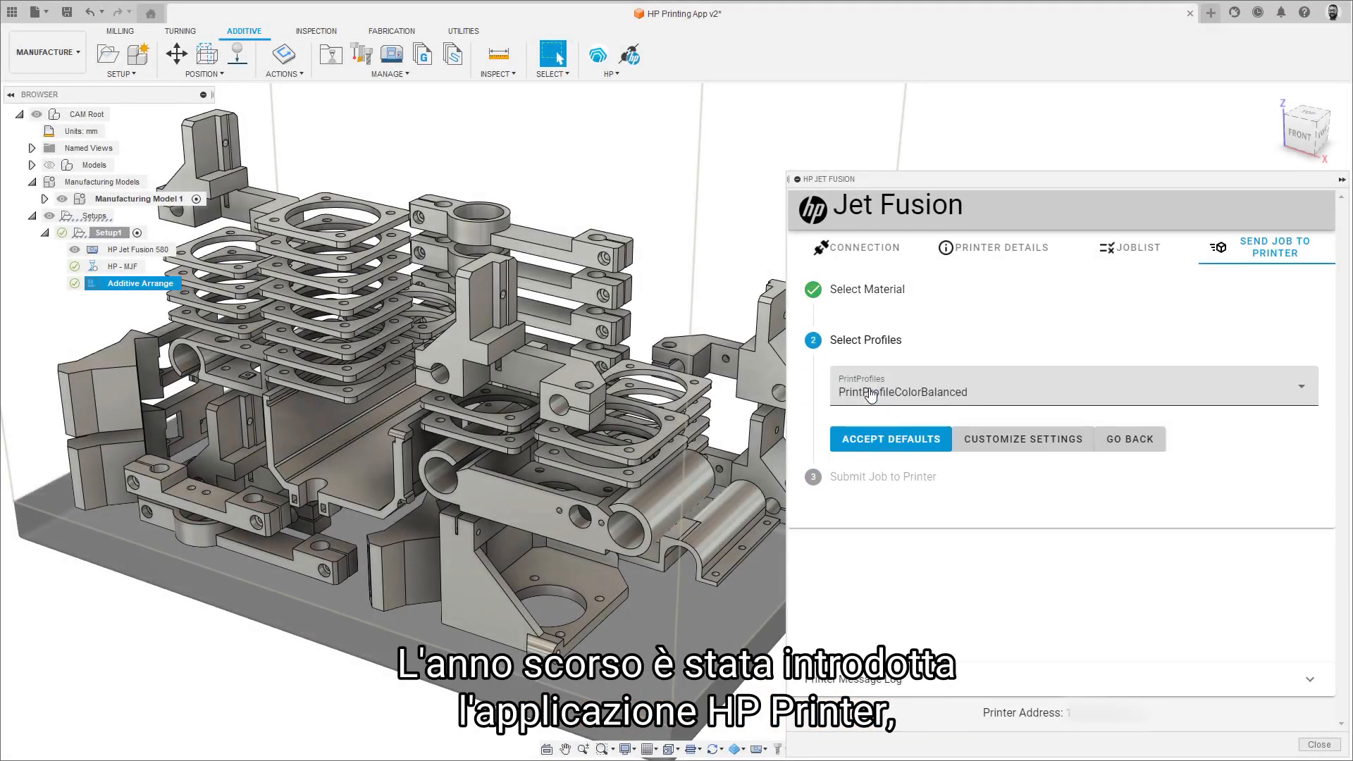
Step: Raise Z compensation, reset the HP profile to defaults, confirm, and name the job A-12
click(1022, 438)
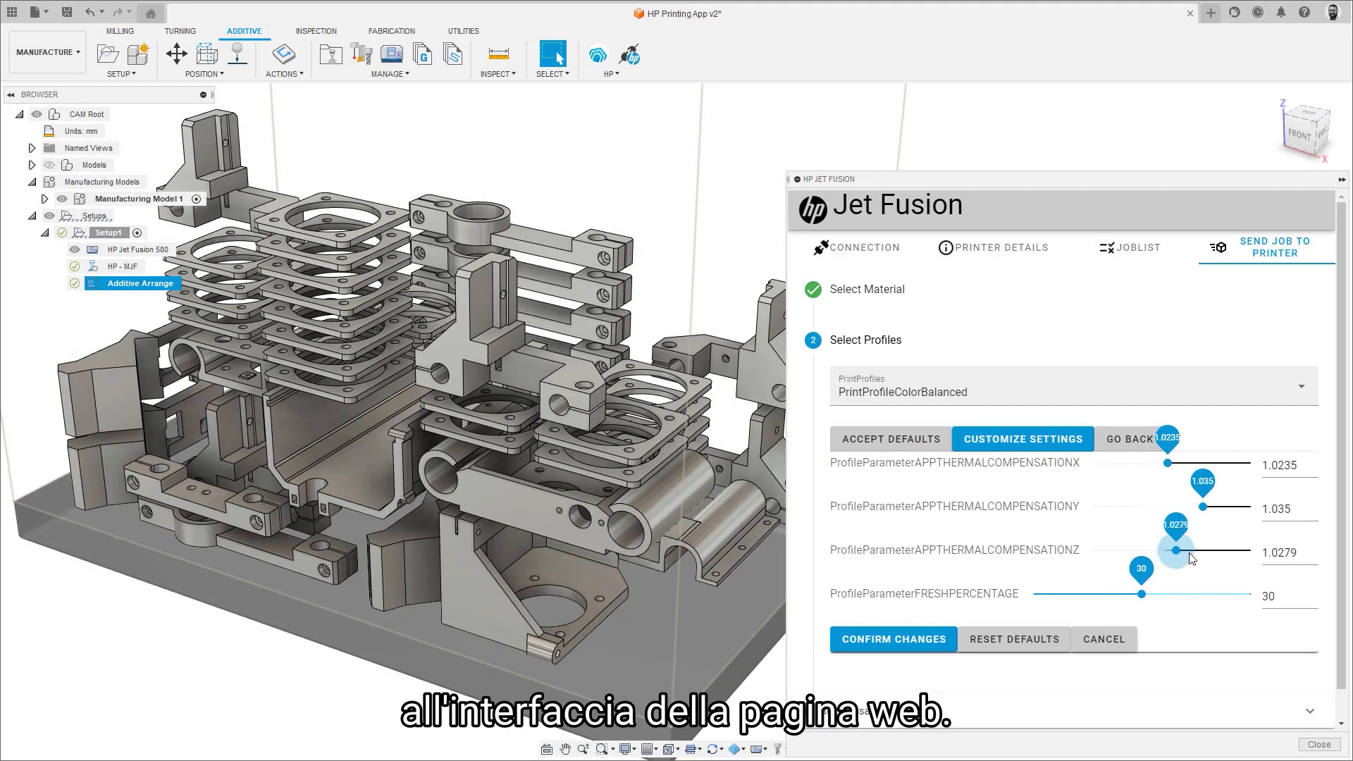
drag(1178, 550, 1196, 550)
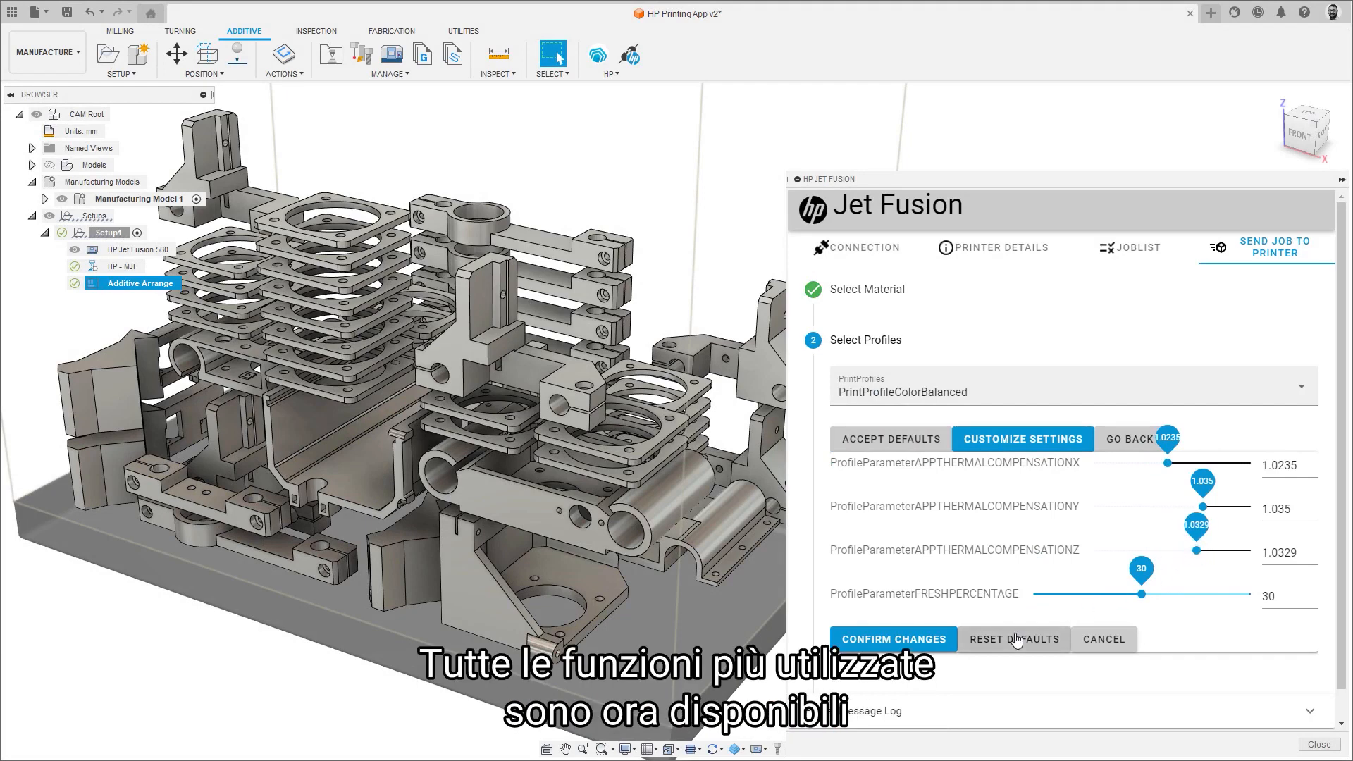
click(1014, 638)
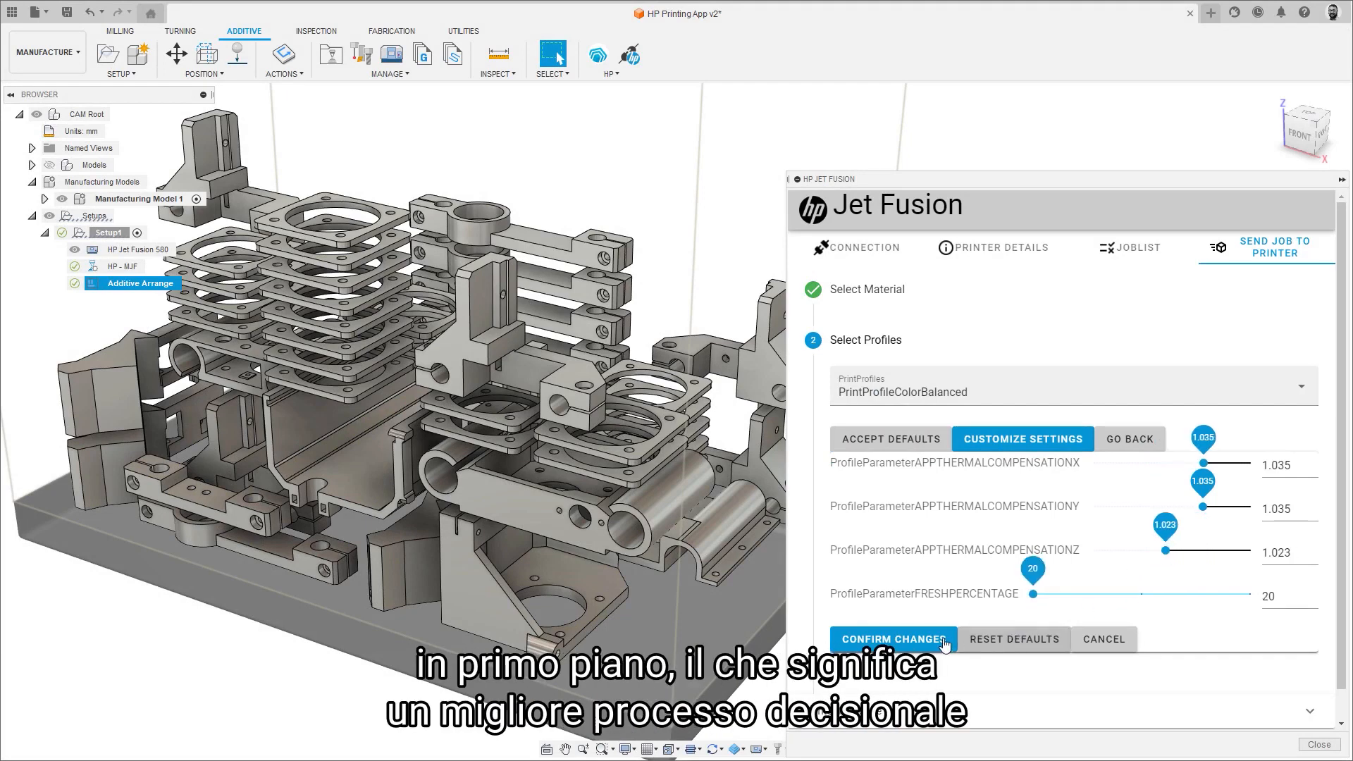
click(893, 638)
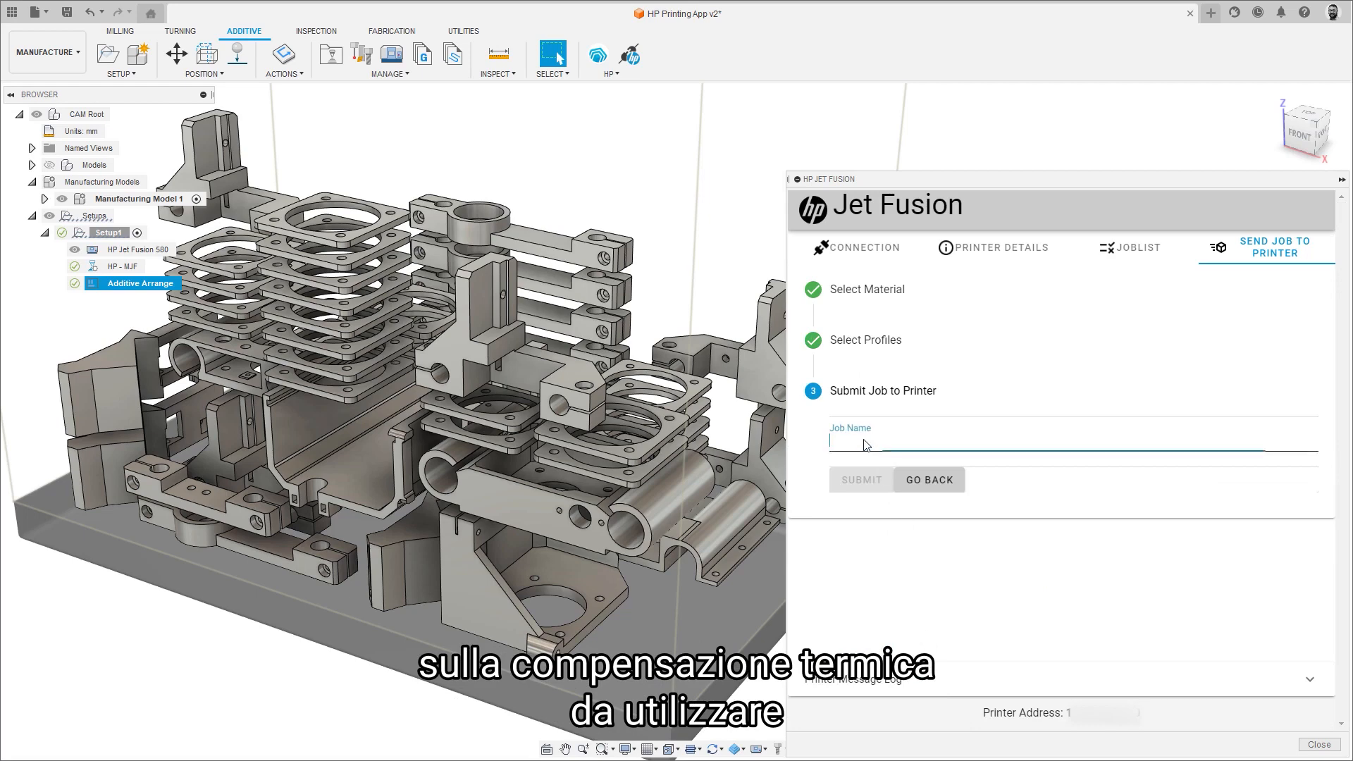
text(A-12)
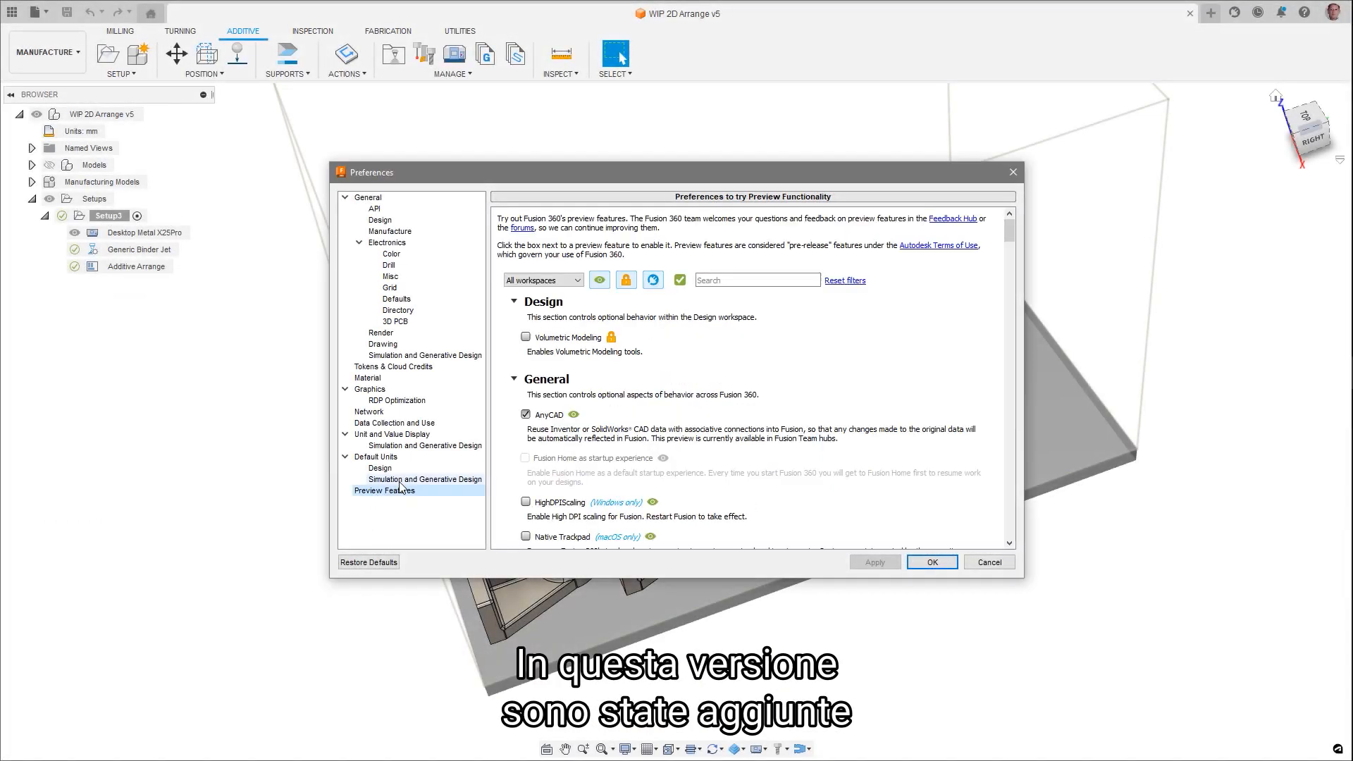
Step: Scroll down through the general options in the Preview Features list
scroll(down, 3)
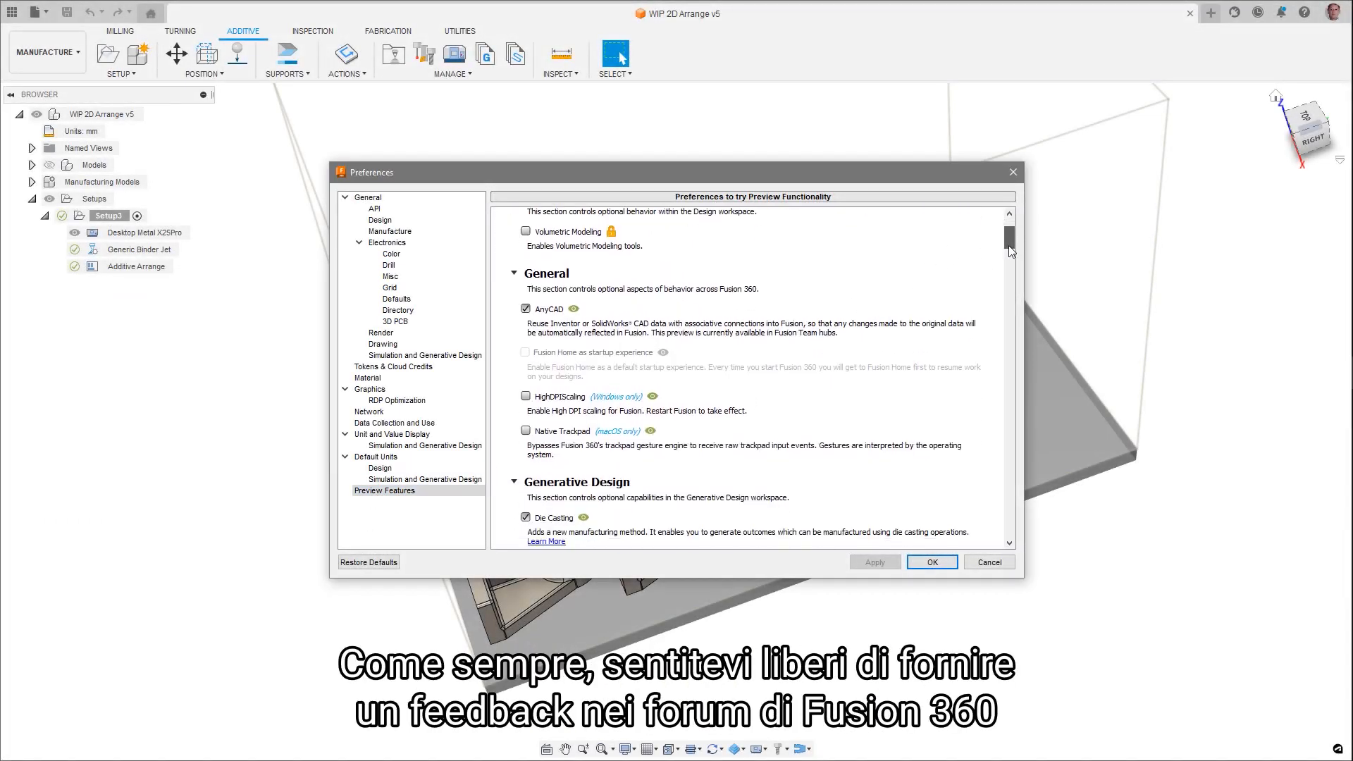
scroll(down, 3)
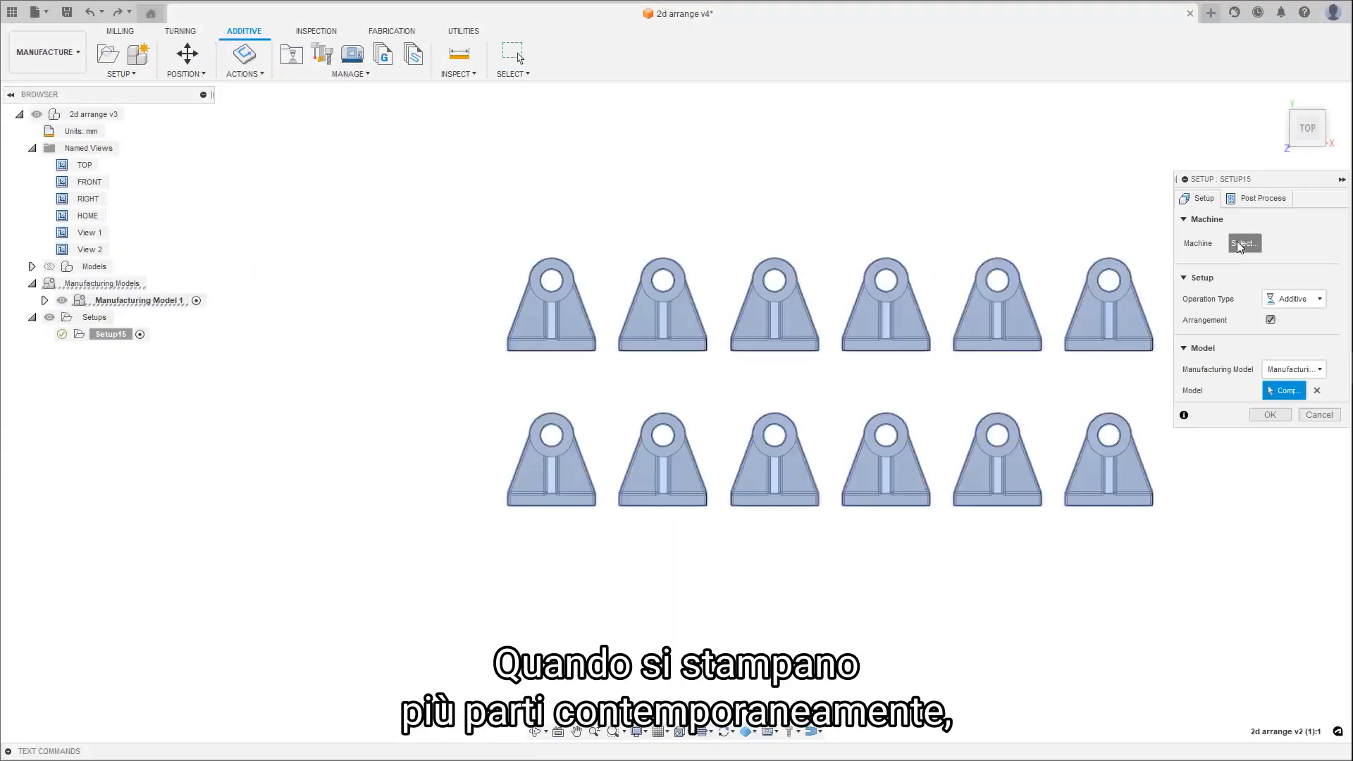
Step: Create an additive setup on a Desktop Metal X25Pro with Generic Binder Jet settings
click(1243, 242)
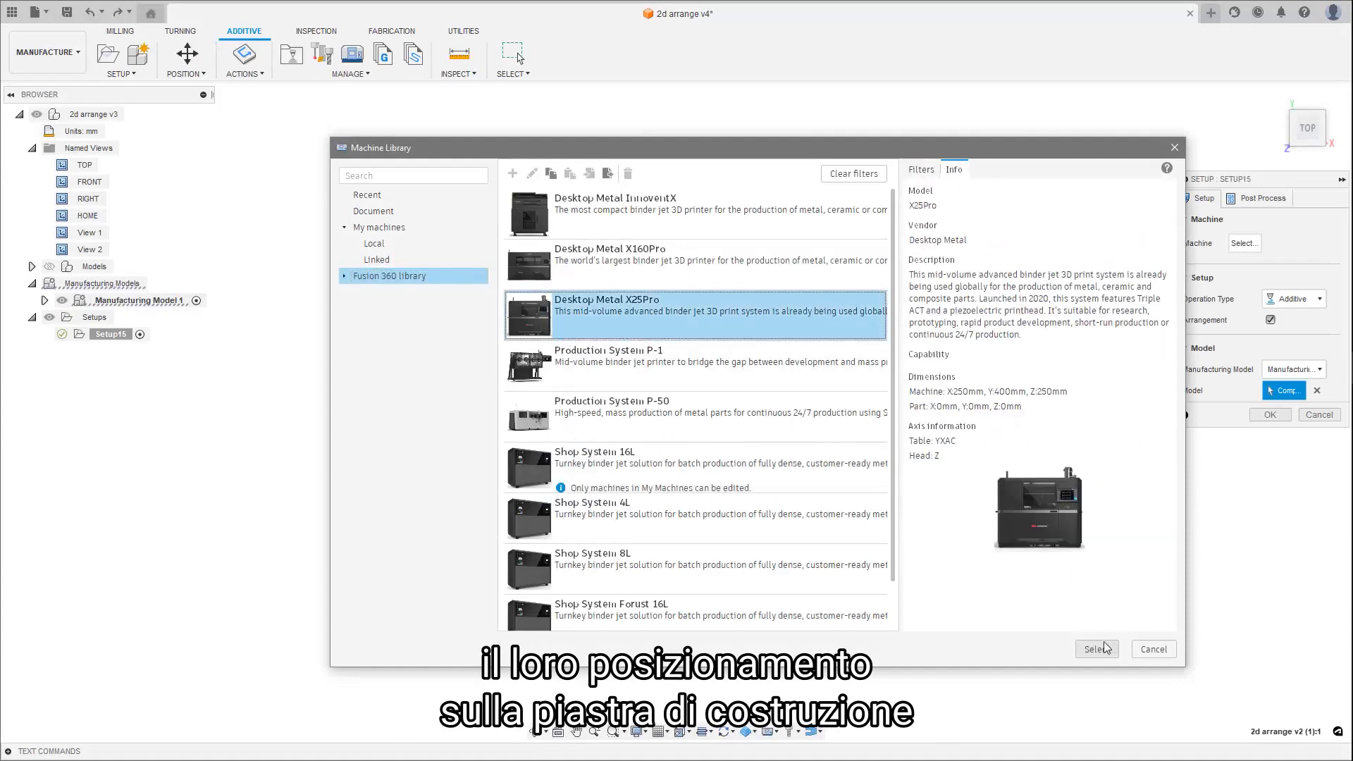
click(1096, 649)
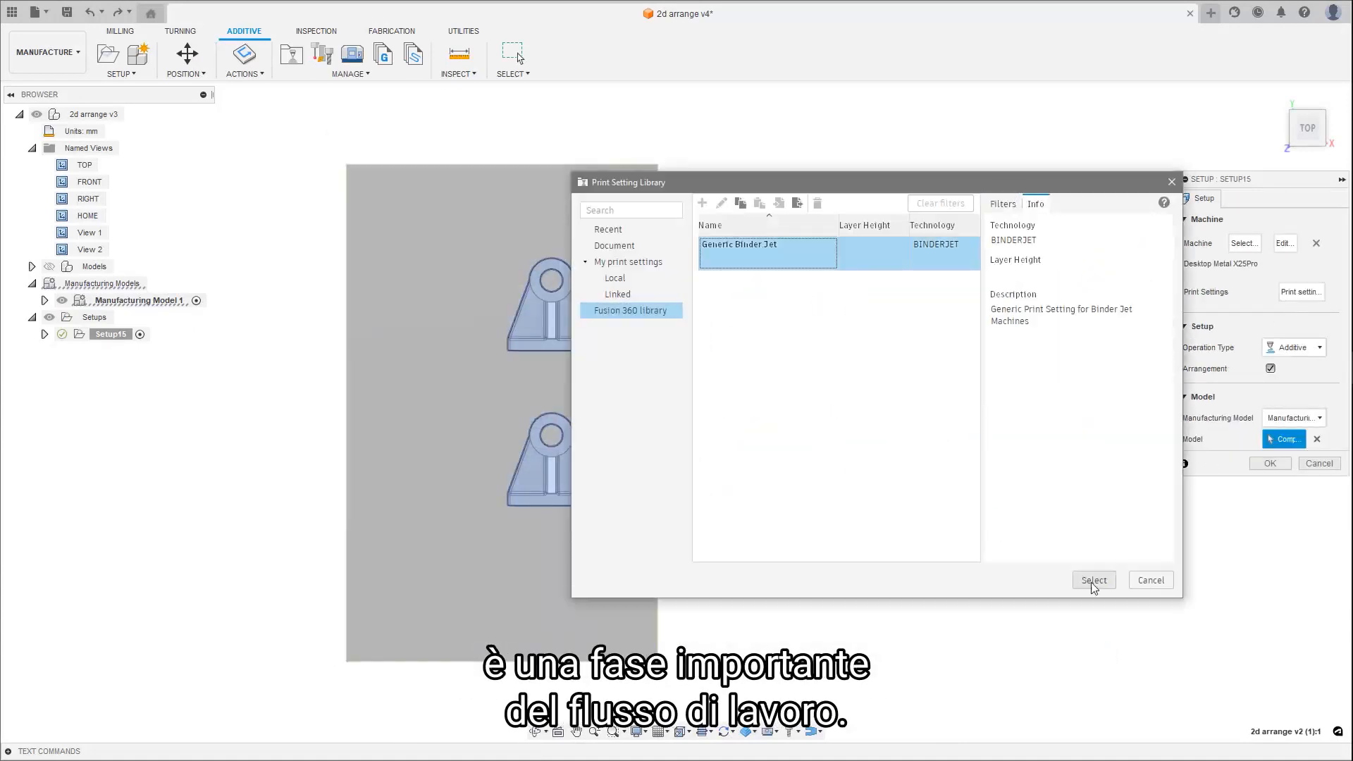
click(1093, 579)
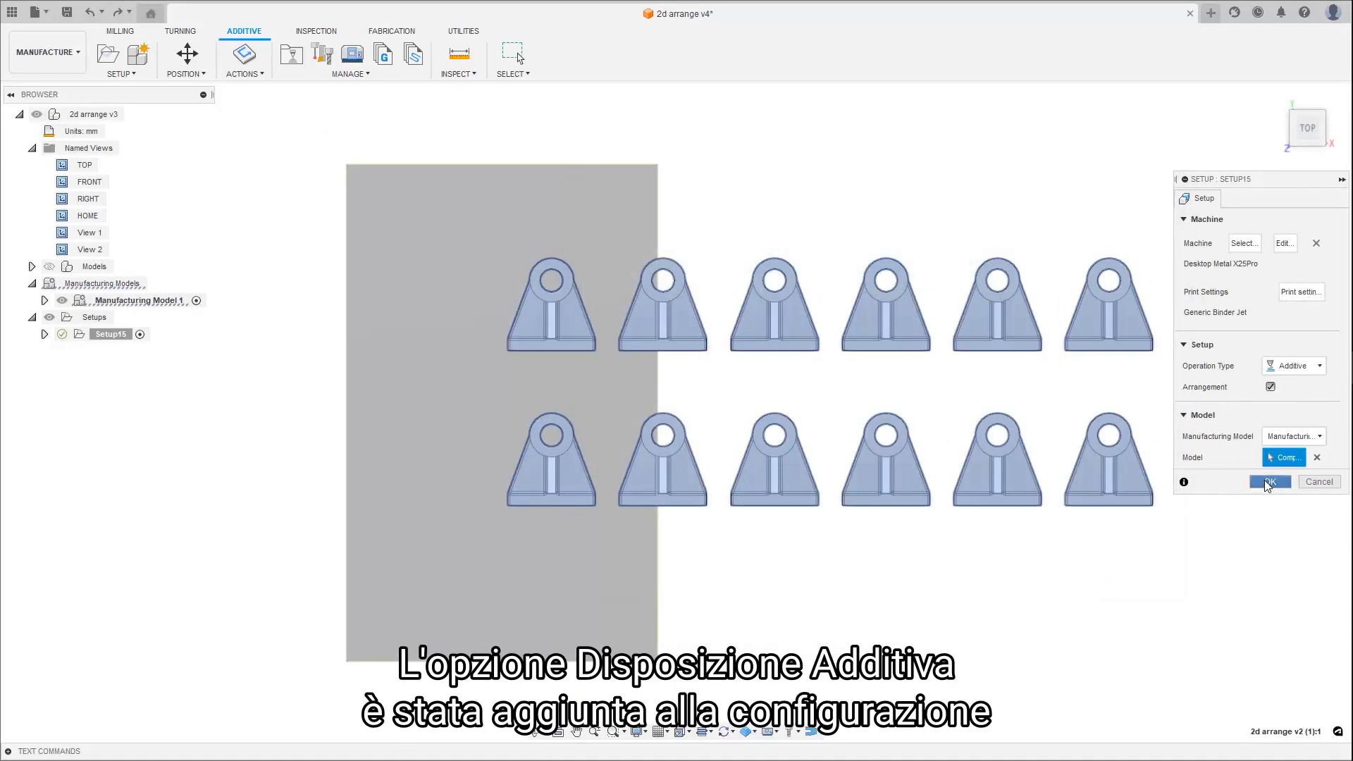
click(1268, 482)
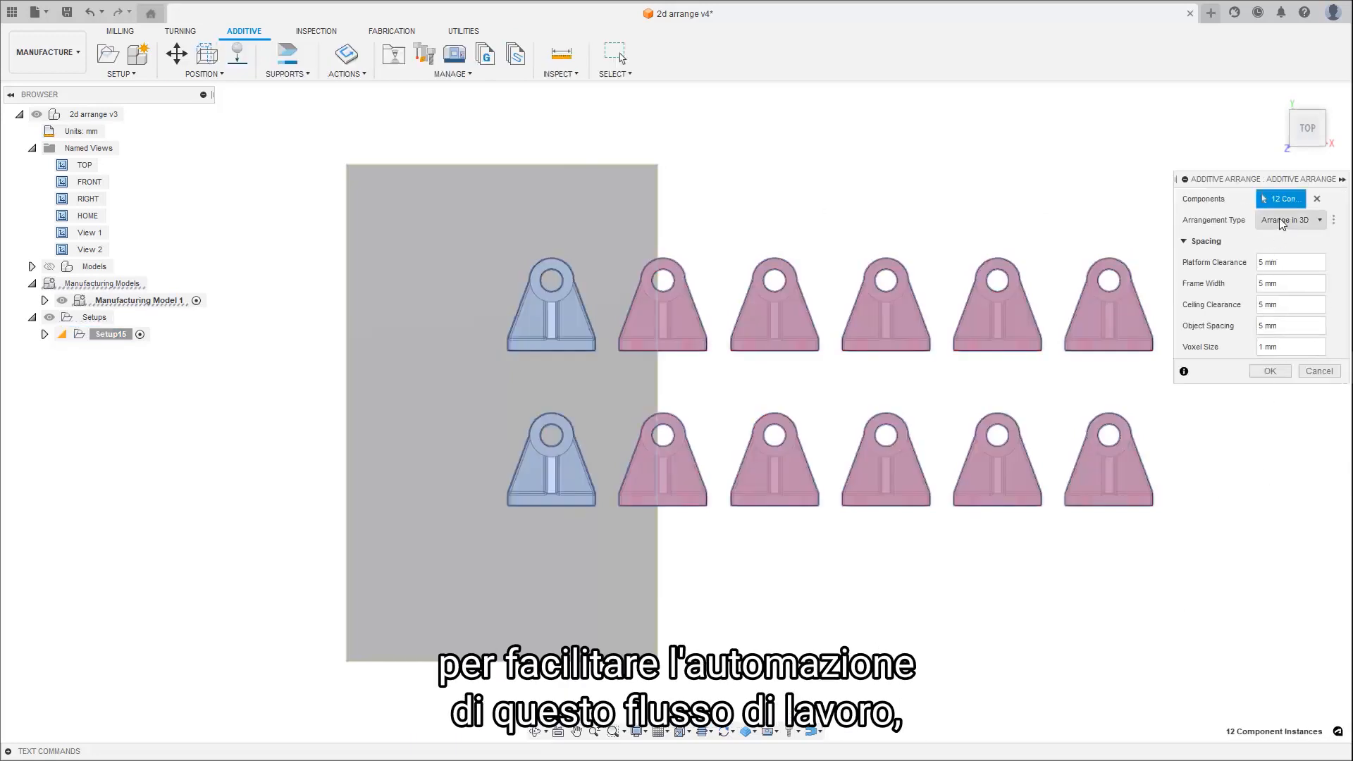
Step: Arrange the 12 brackets on the build plate with a Frame Width of 15
click(1288, 220)
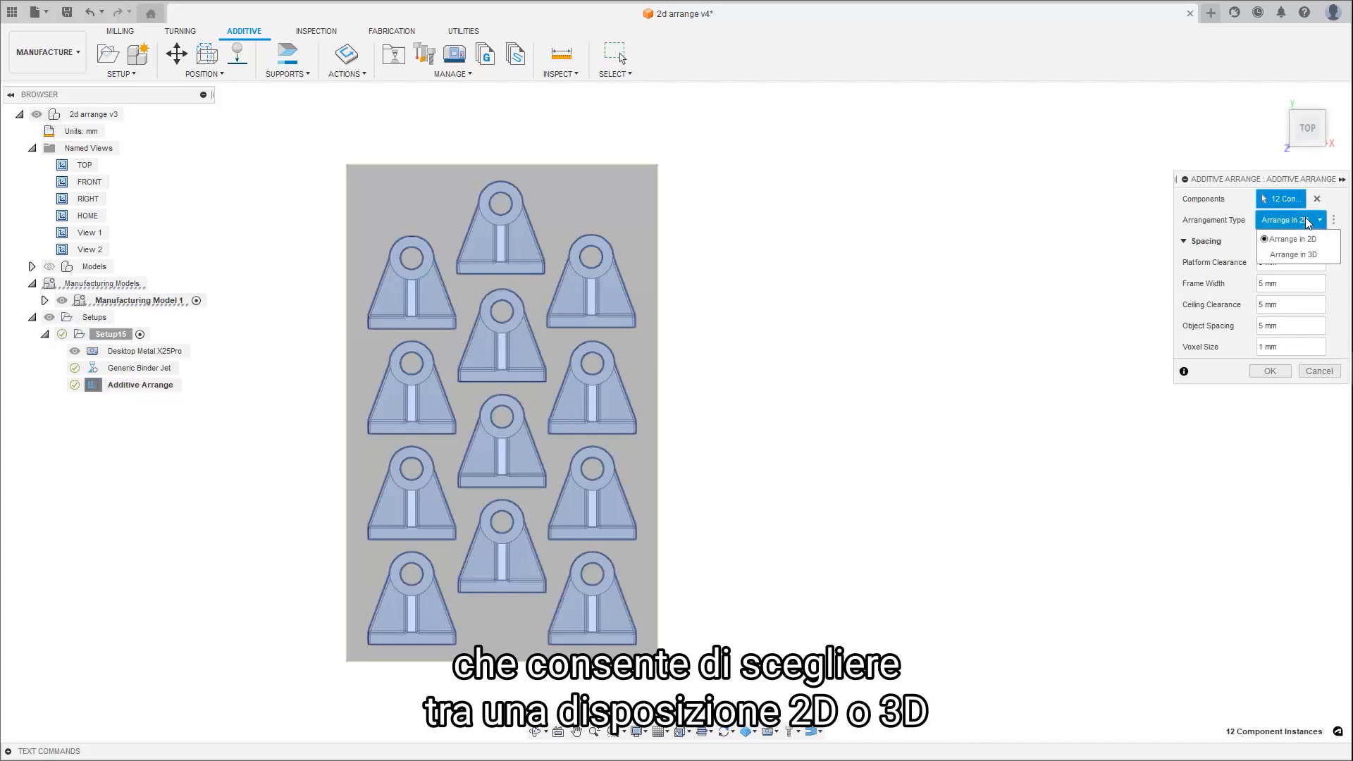
click(1290, 253)
text(15)
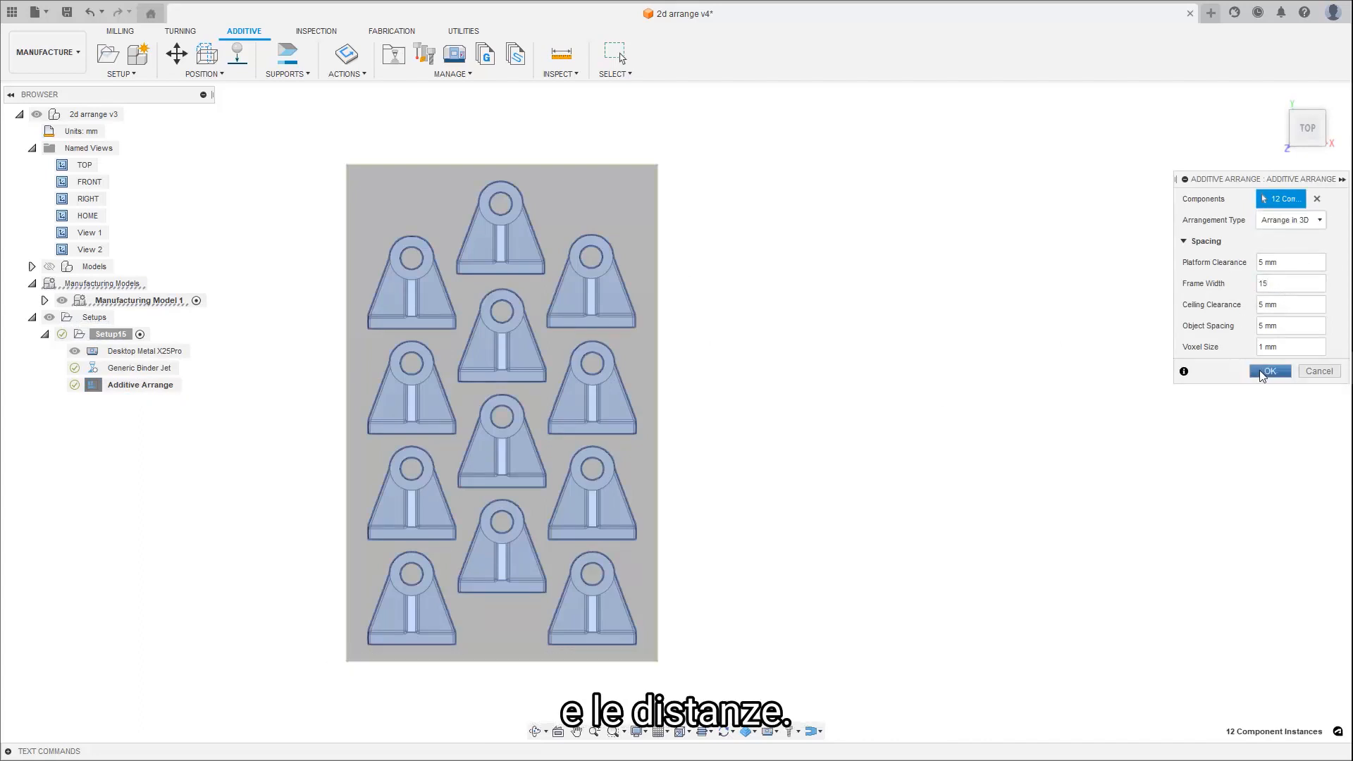
click(1268, 372)
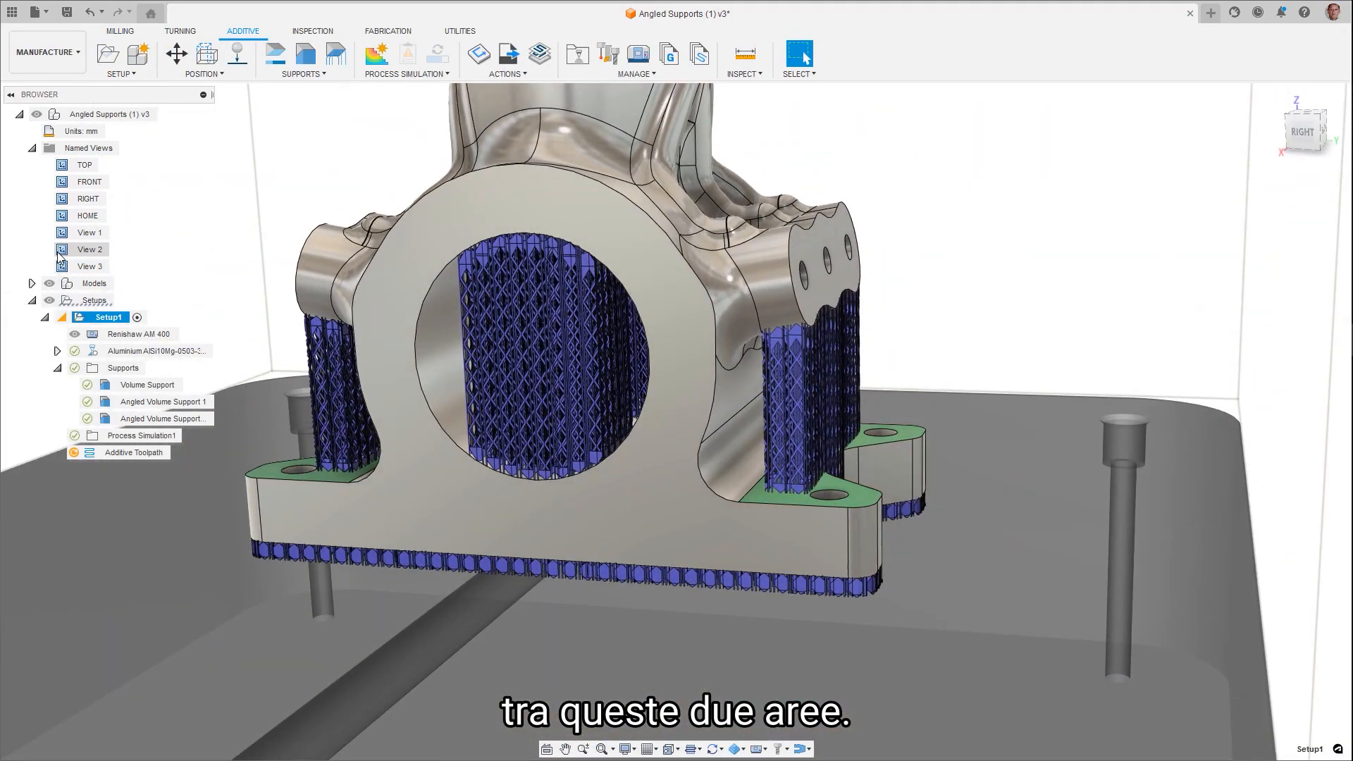
Step: Switch to the saved View 2 of the bracket with its volume supports
click(89, 265)
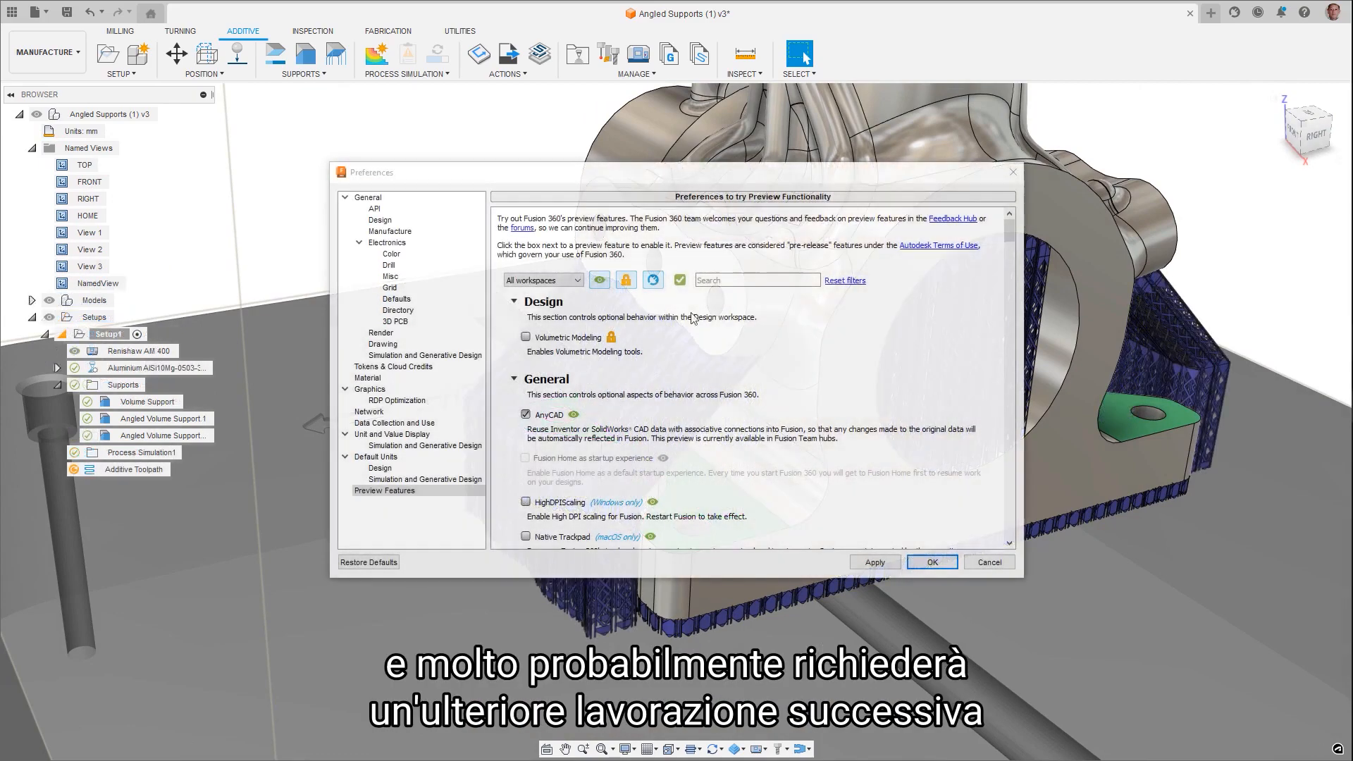
Step: Search preferences for 'add' and tick the Additive Angled Volume Supports preview
text(addi)
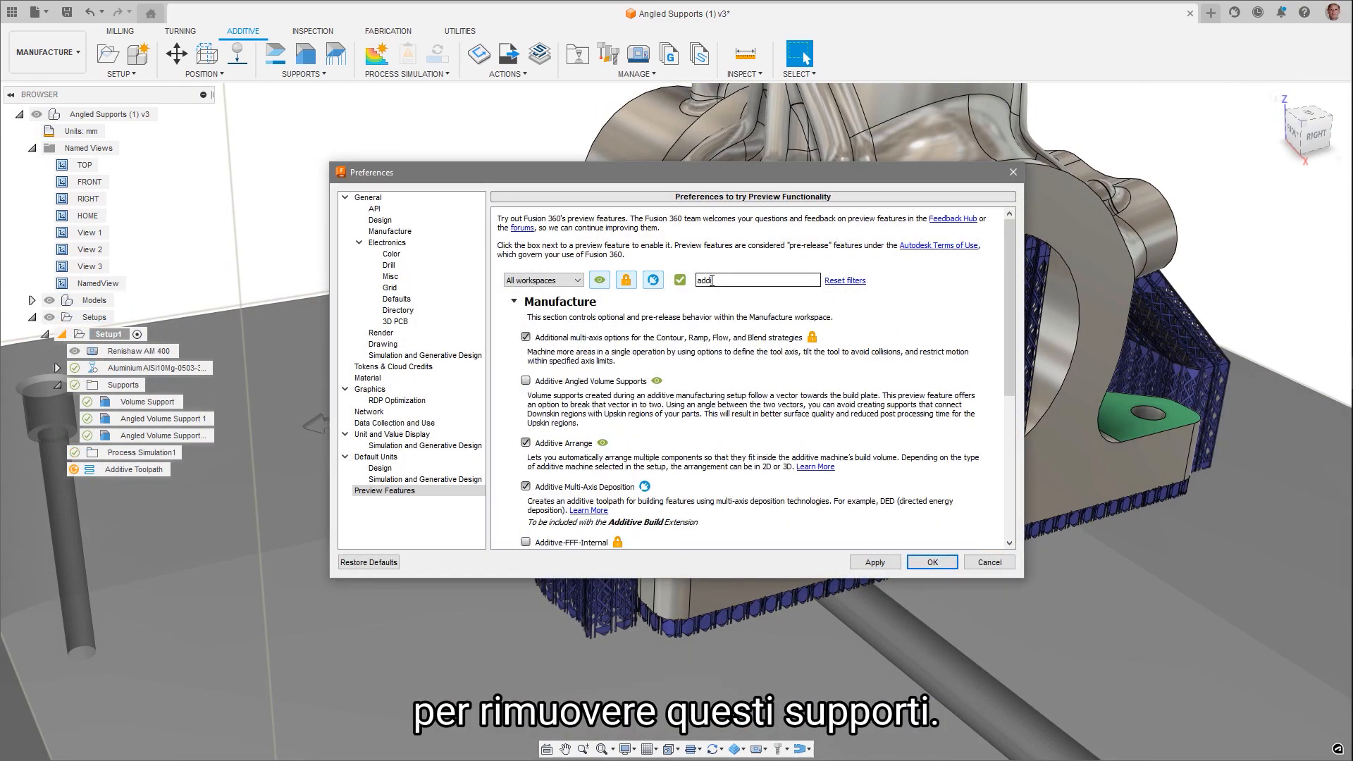
click(526, 382)
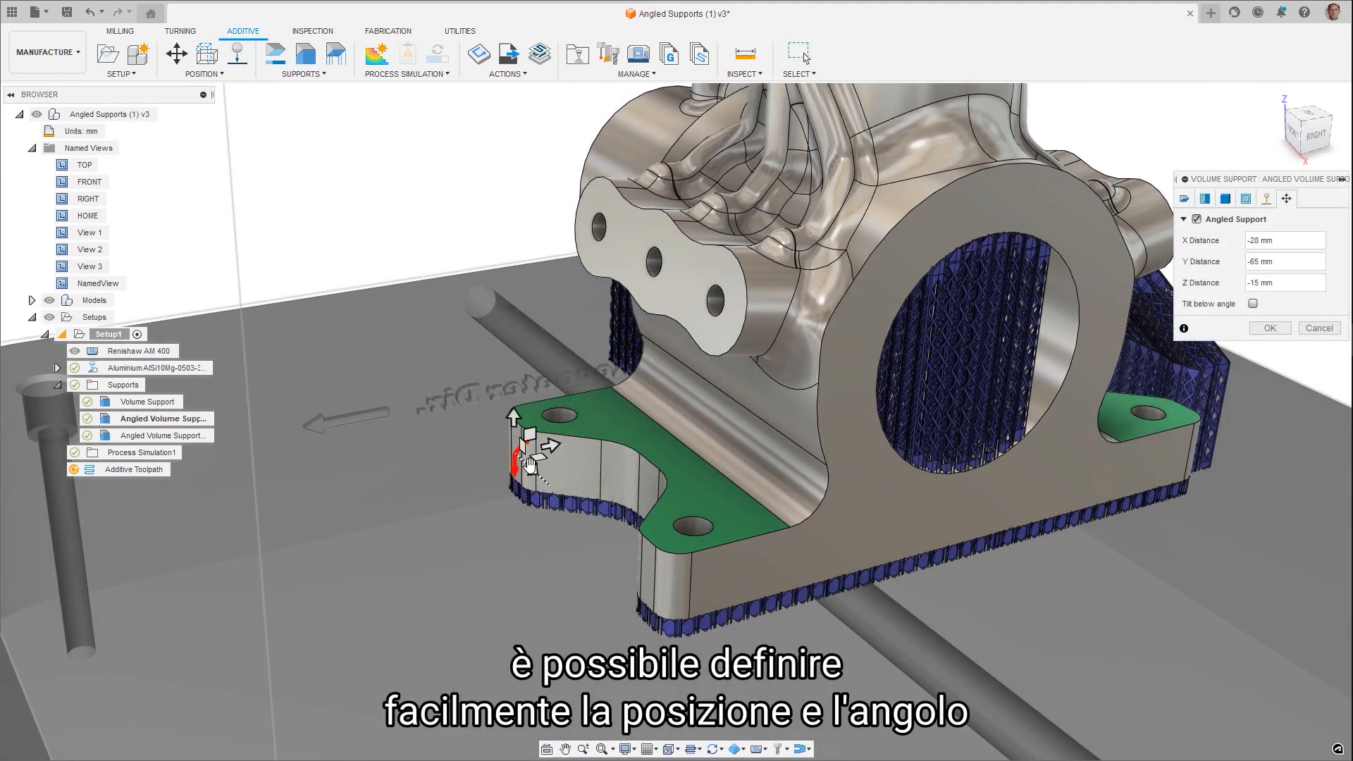
Step: Move the support point to X -25, Z -10 mm and enable a 10° tilt below angle
drag(517, 466, 527, 396)
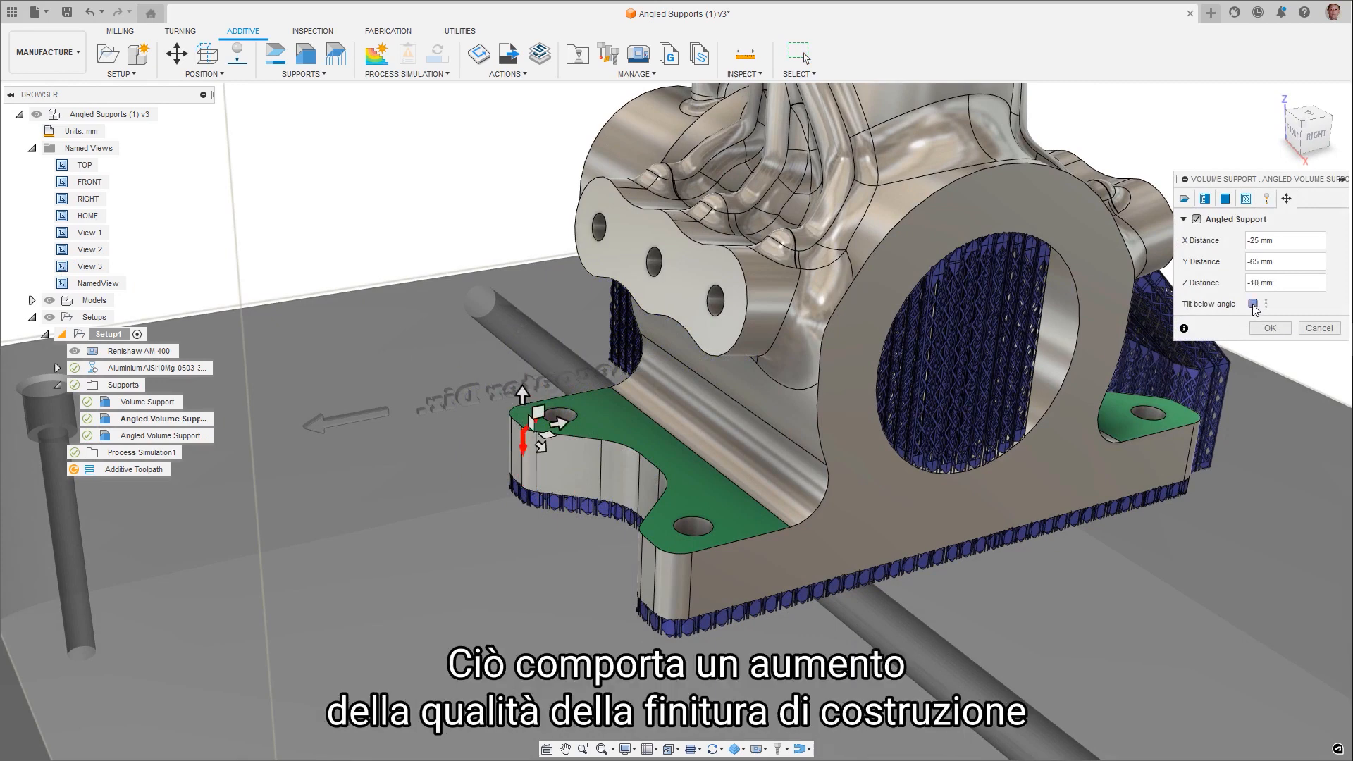
click(1253, 303)
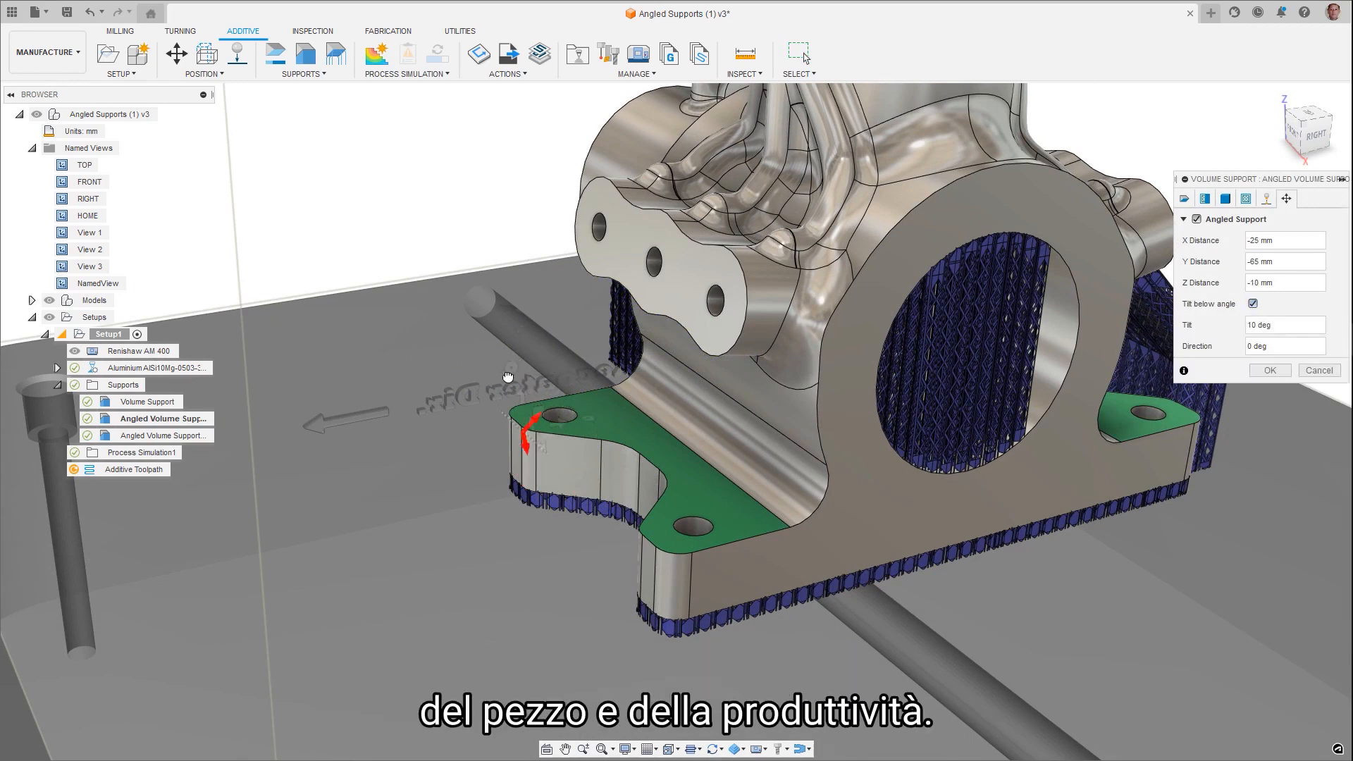